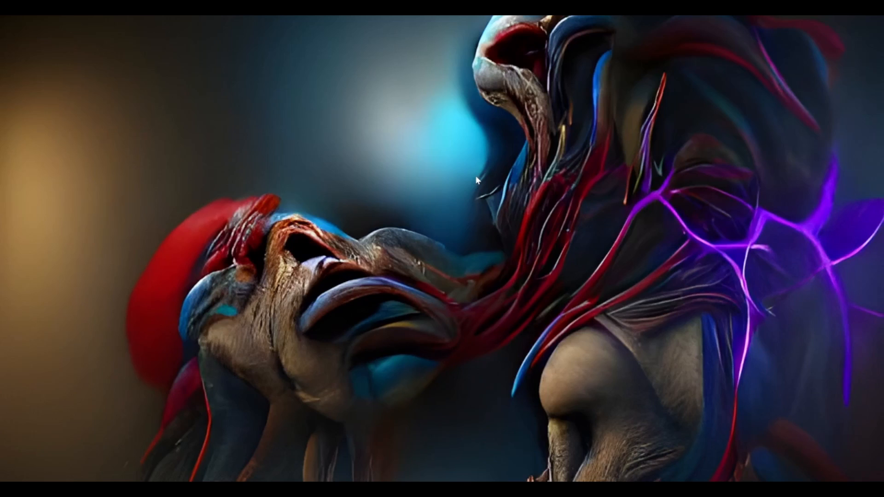
mouse_move(487, 186)
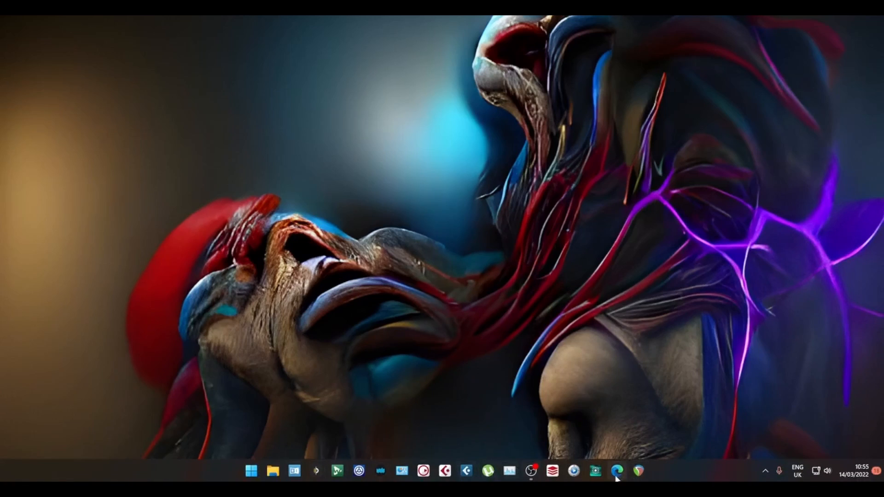
Step: Launch Edge from the taskbar to reach the NightCafe My Creations gallery
left_click(617, 470)
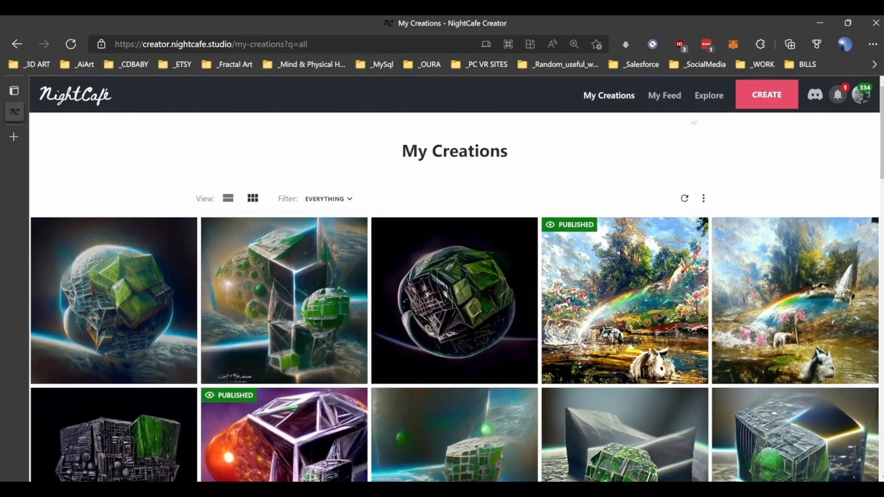
mouse_move(385, 133)
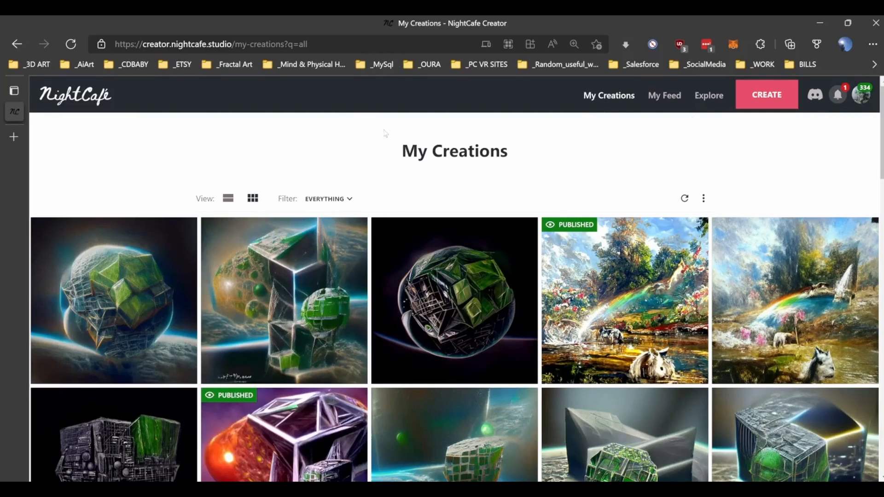
Step: Scroll My Creations and the My Feed of followed creators, then go to Explore
left_click(608, 95)
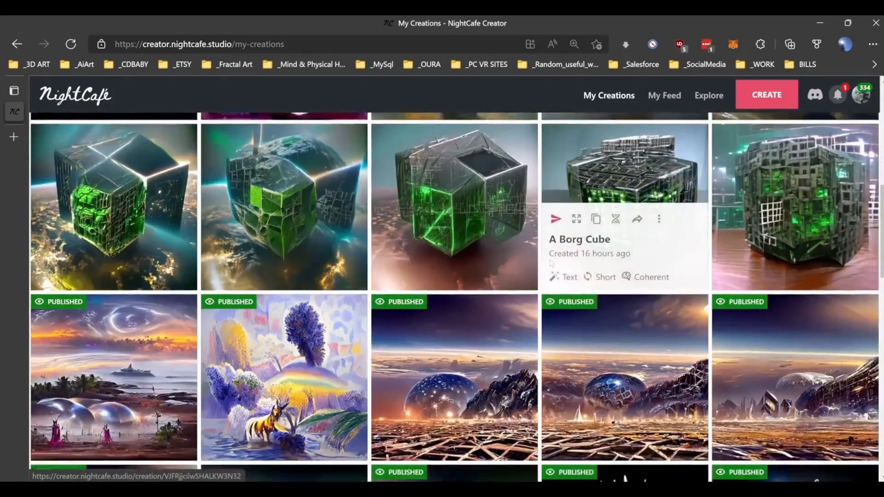
scroll("down", 3)
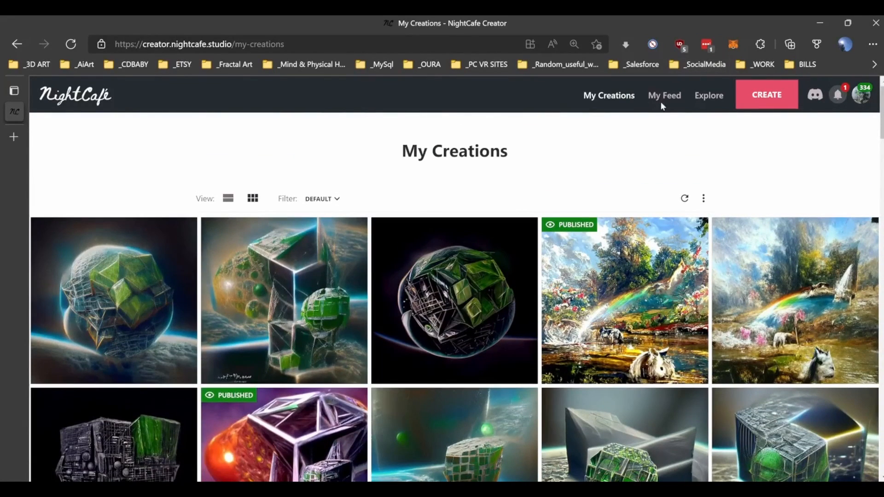
left_click(664, 95)
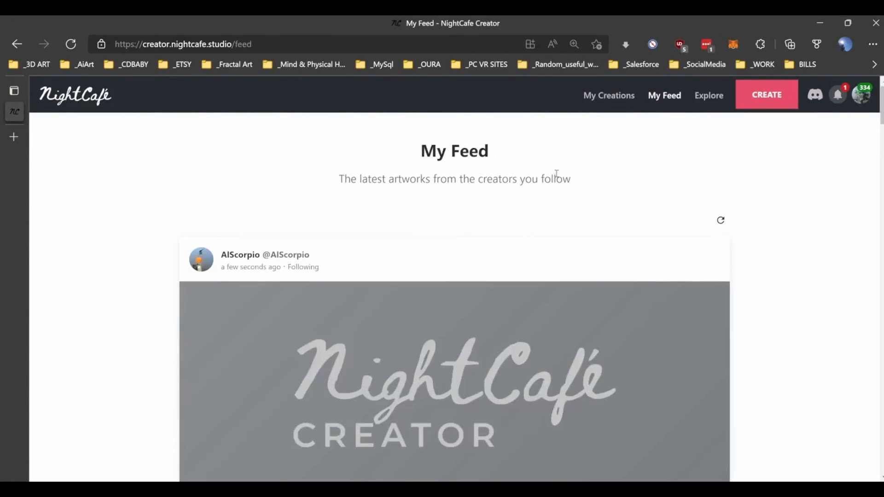
scroll("down", 3)
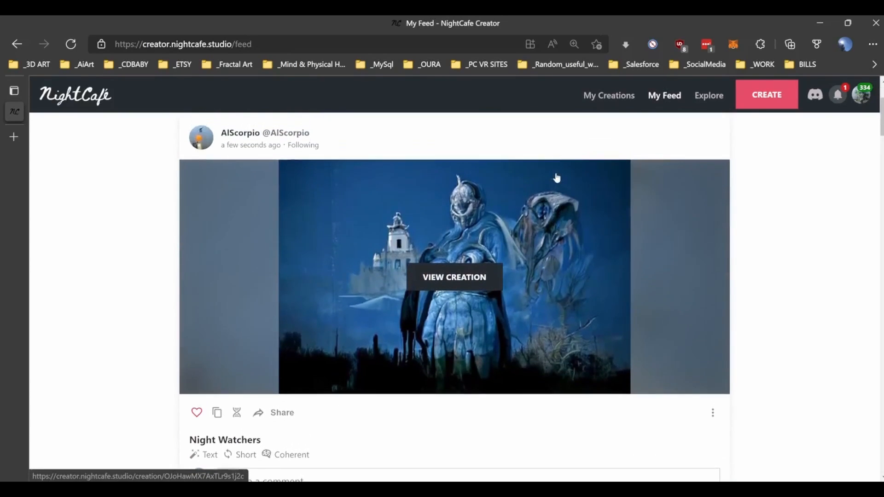
scroll("down", 3)
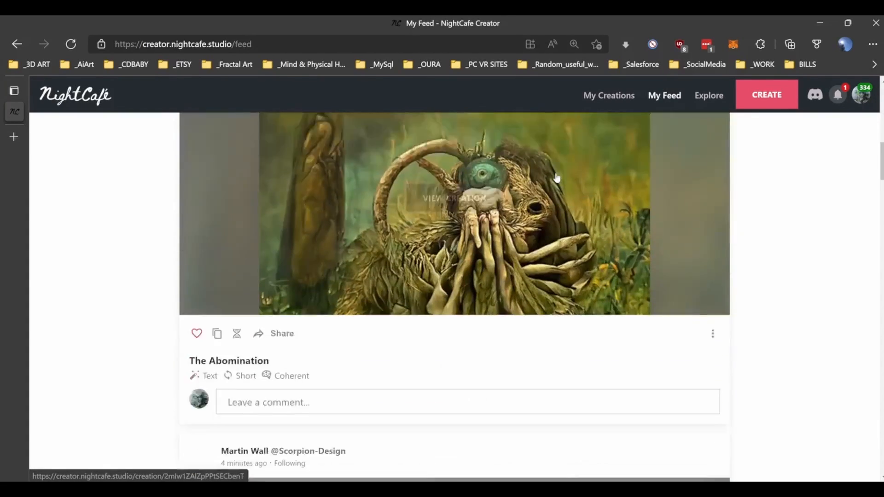
scroll("down", 3)
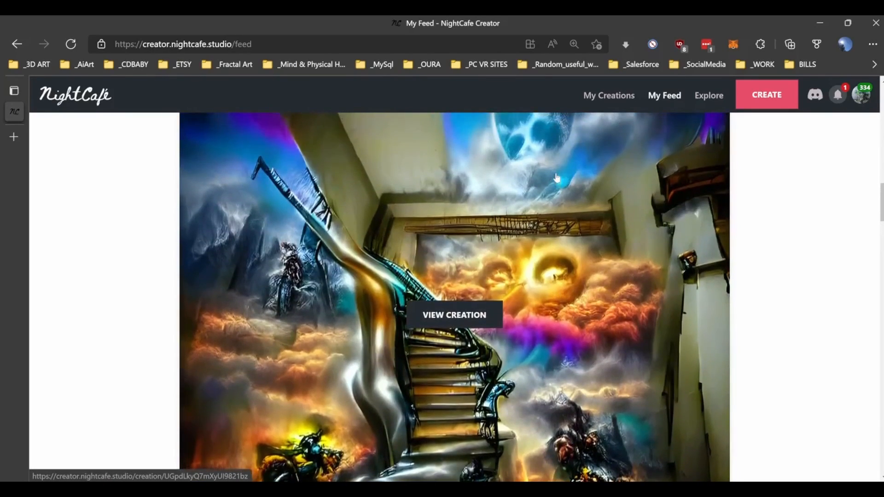
scroll("down", 3)
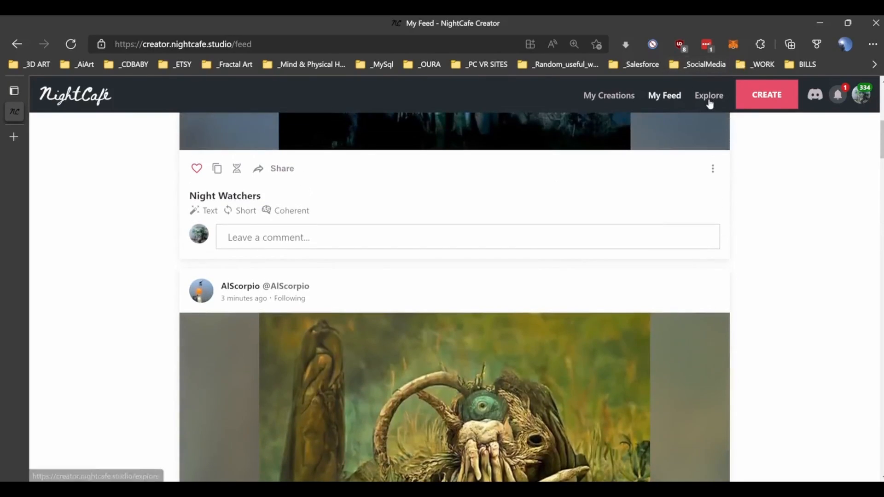
left_click(709, 96)
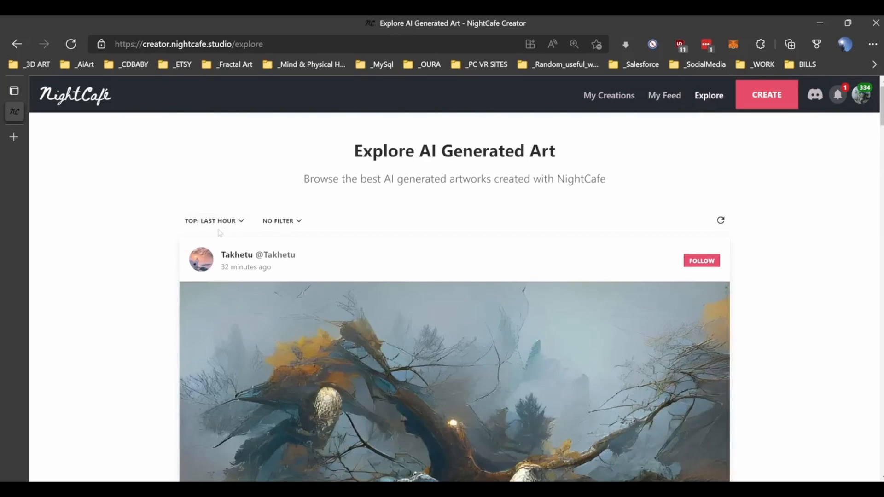
Step: Check Explore's sort and filter options, then follow Takhetu, creator of the fog-tree artwork
left_click(214, 220)
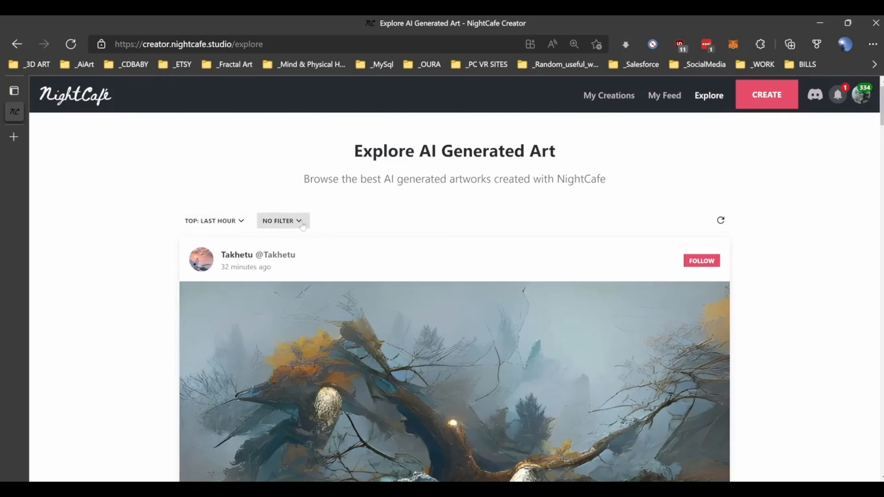
left_click(281, 221)
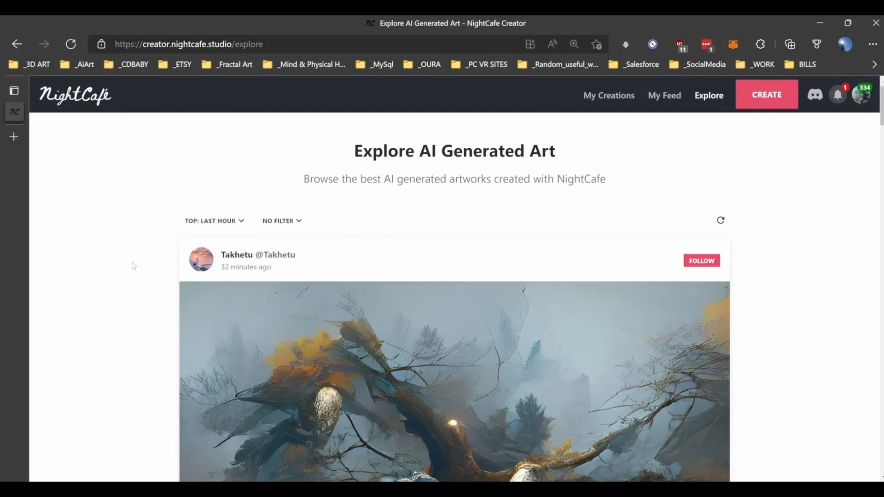
scroll("down", 3)
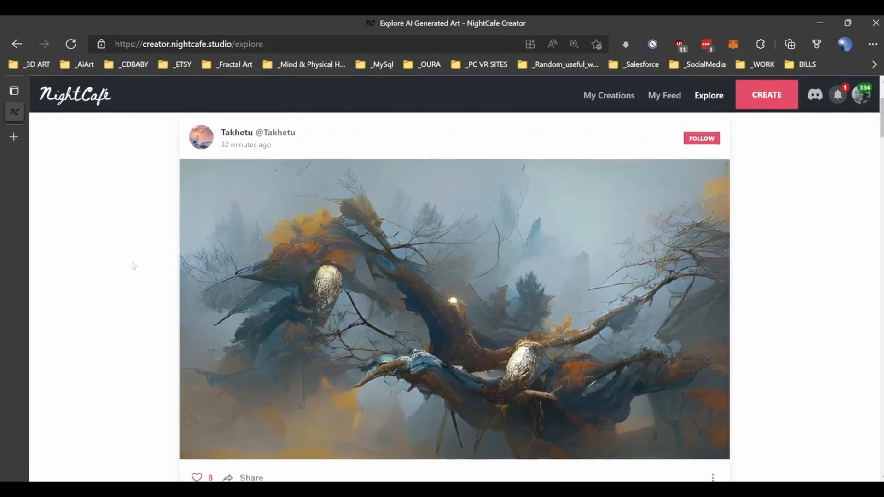
left_click(701, 139)
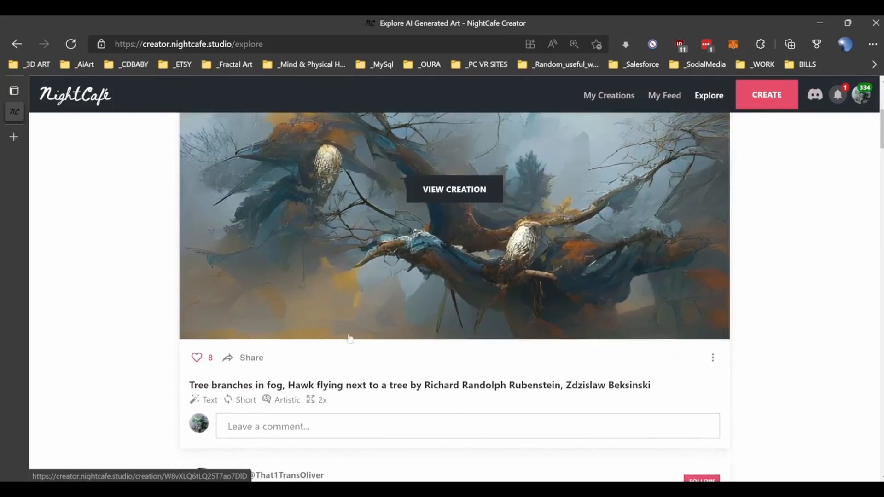
left_click(197, 357)
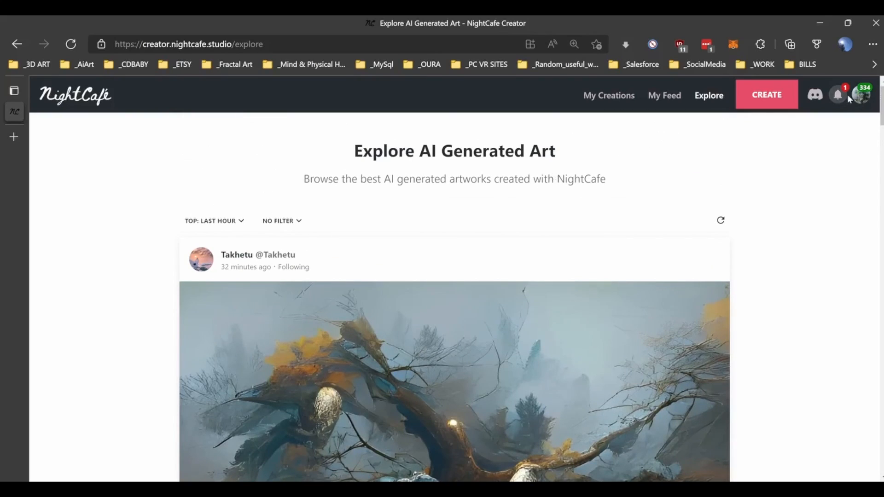
mouse_move(781, 144)
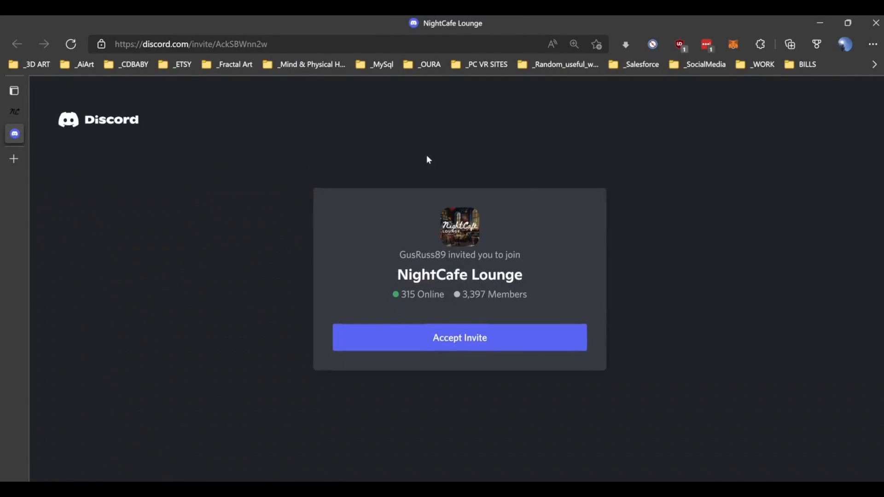
Step: Accept the NightCafe Lounge Discord invite and let the browser launch the Discord app
left_click(460, 338)
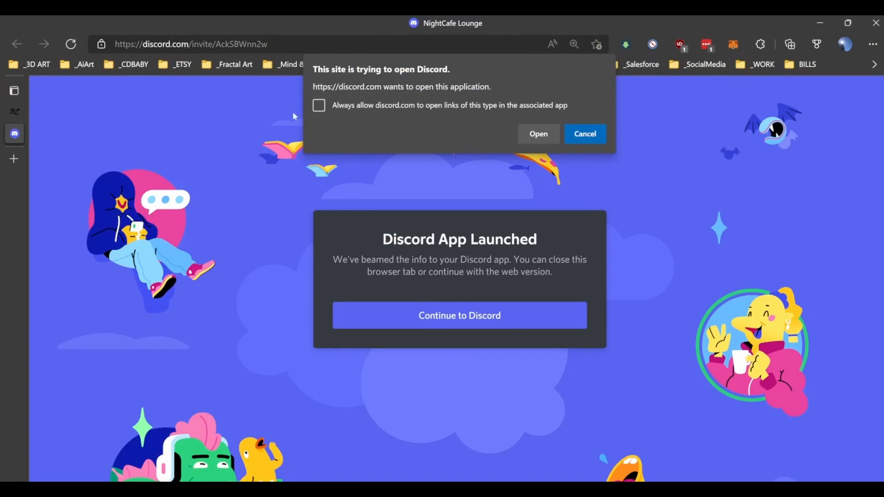
left_click(318, 105)
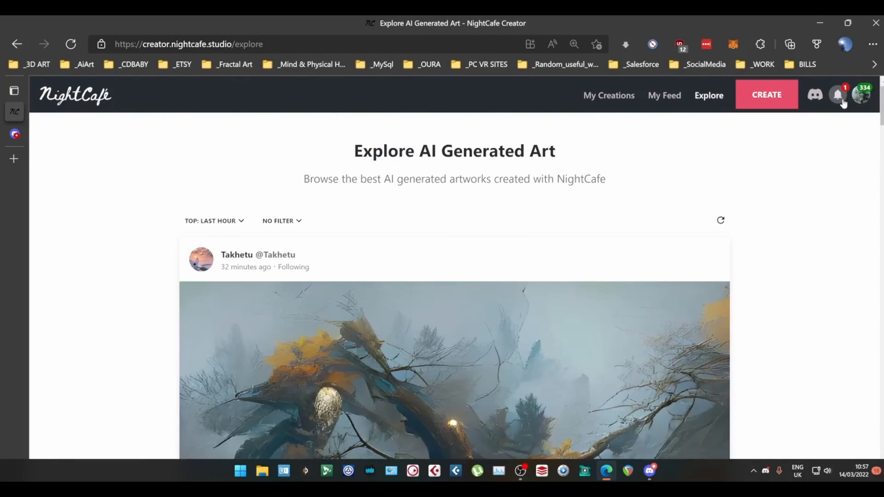
Step: Check and close the inbox, then review the Credits: 334 pricing page
left_click(840, 95)
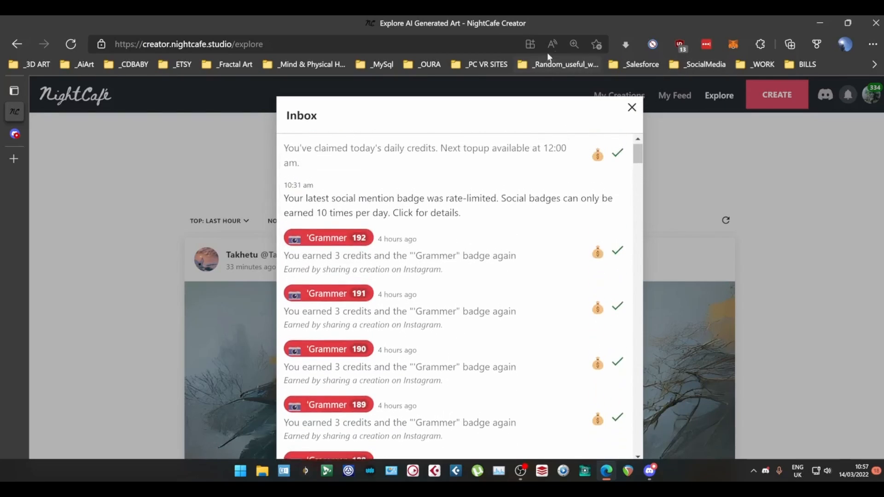
left_click(632, 108)
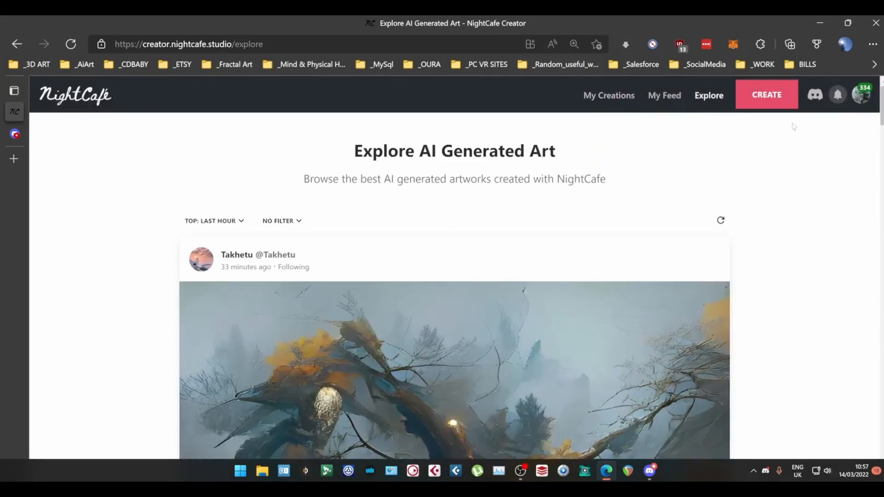
left_click(862, 94)
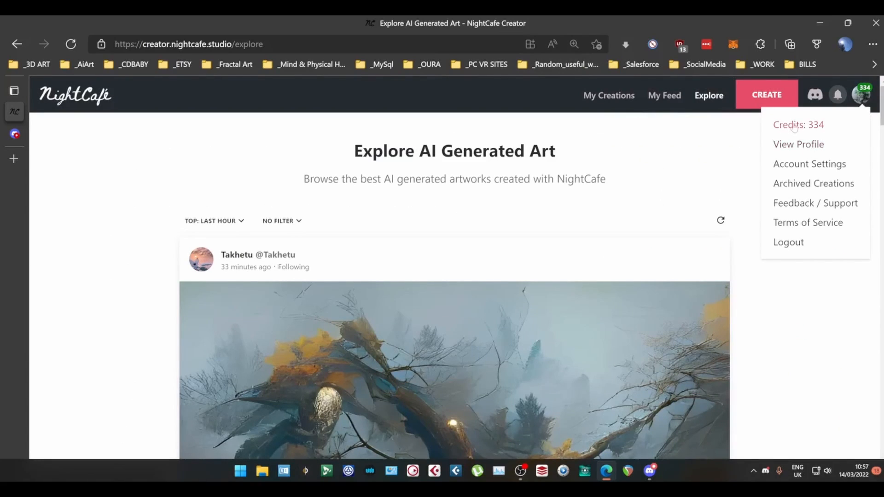
left_click(798, 125)
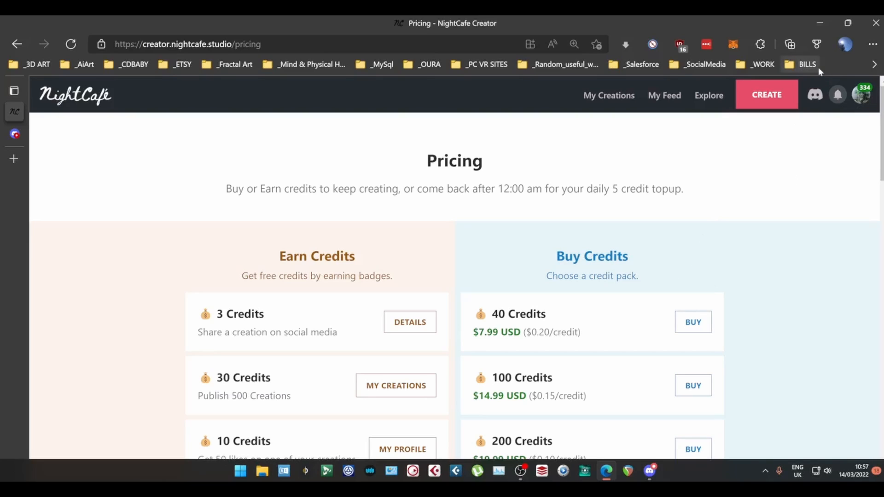
scroll("down", 3)
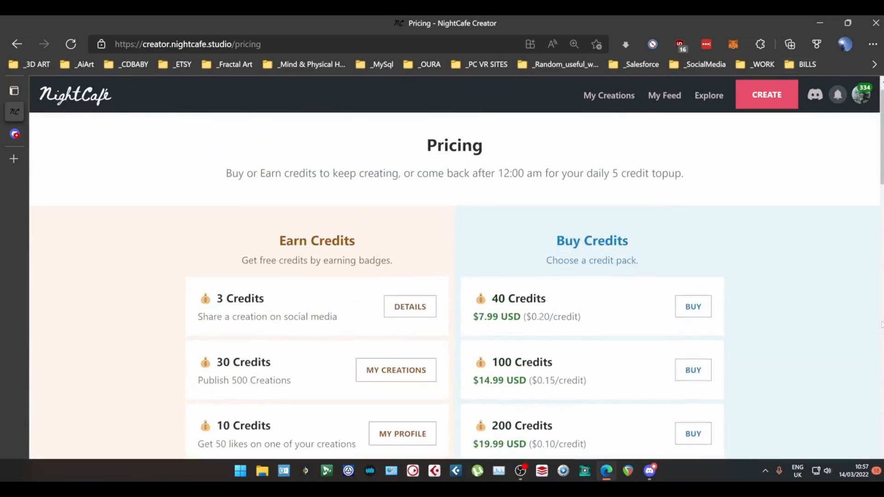
scroll("down", 3)
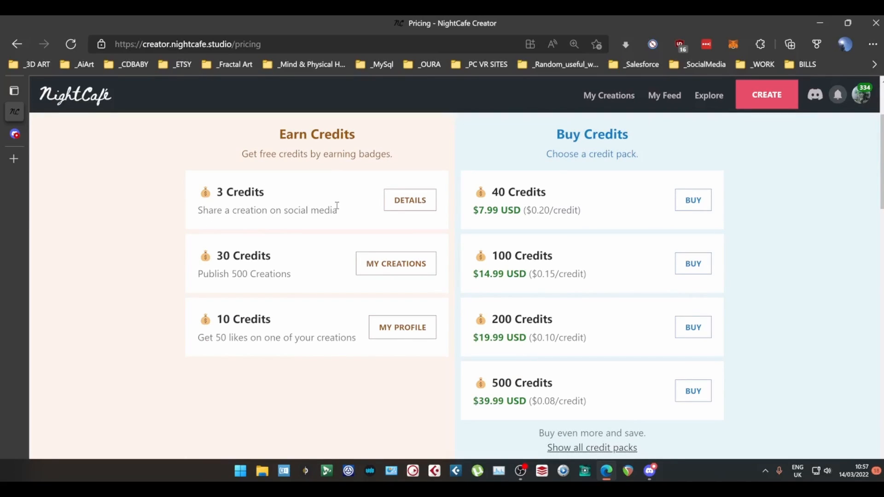
double_click(241, 274)
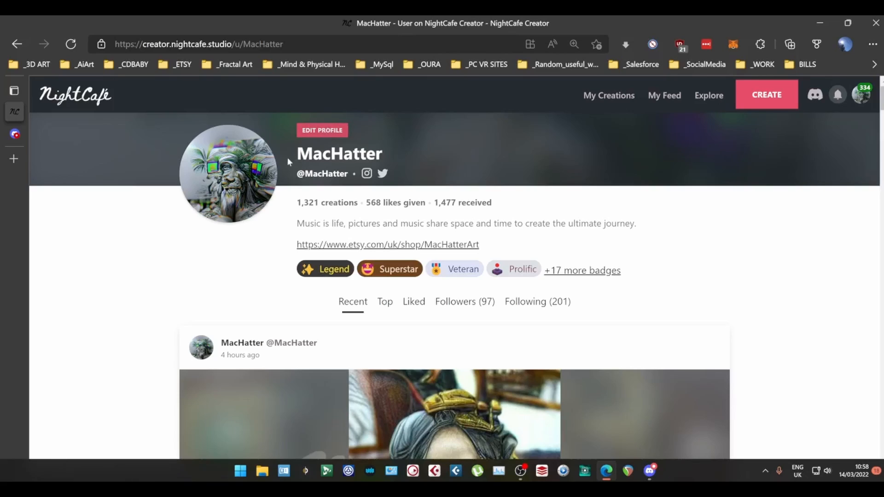
mouse_move(597, 119)
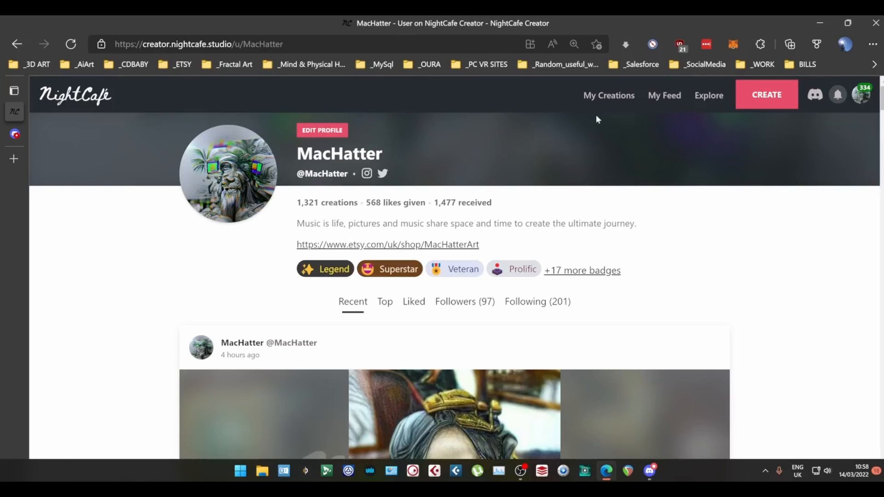
Step: Switch from the MacHatter NightCafe profile to the Instagram tab in the sidebar
left_click(14, 90)
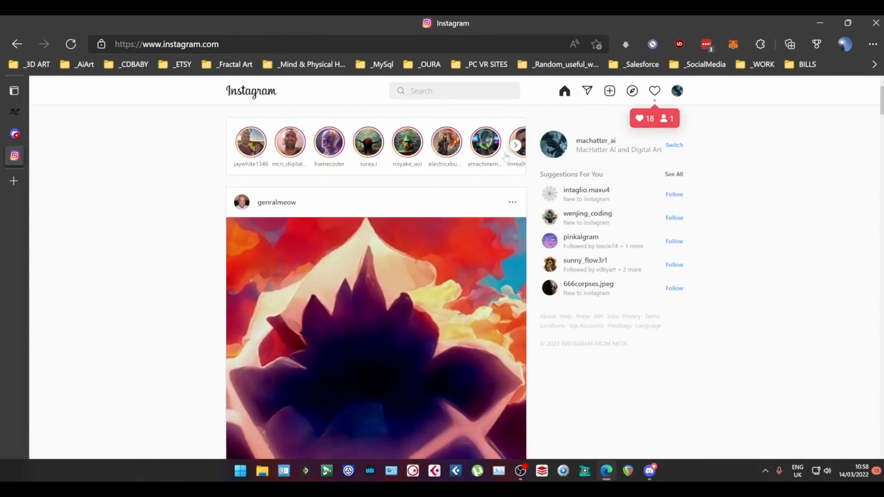
mouse_move(124, 158)
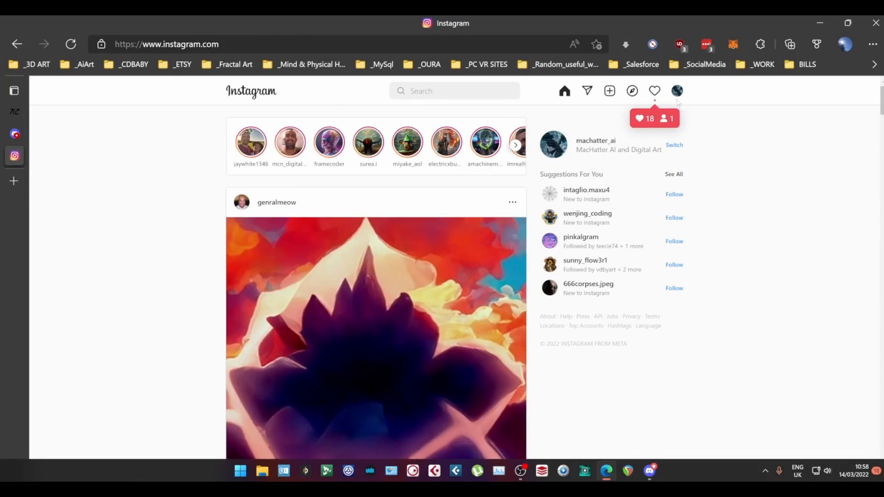
mouse_move(33, 134)
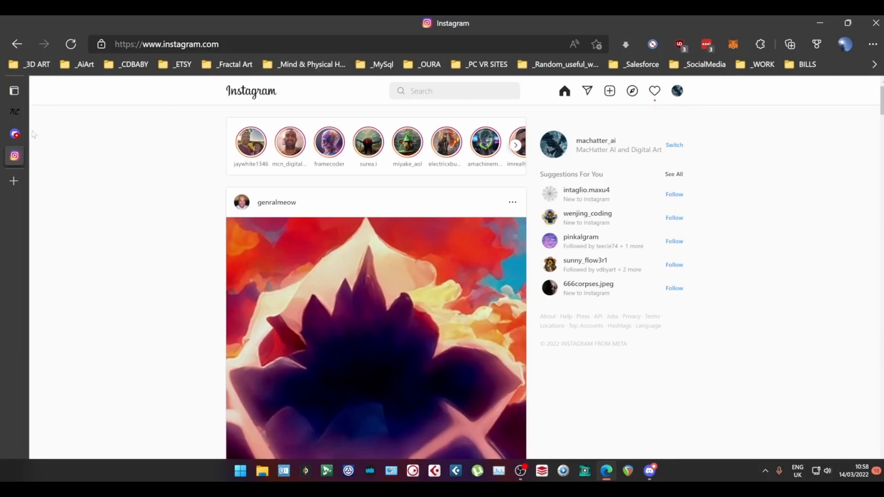
Step: Glance at Instagram's 18 likes and new follower, then return to NightCafe
left_click(15, 134)
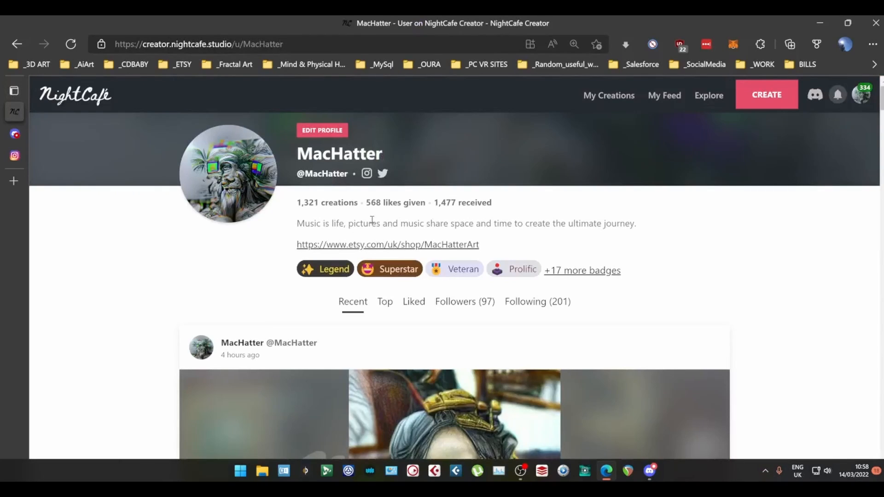
Step: View the recent steampunk artwork, visit My Creations, and open the create page
left_click(454, 415)
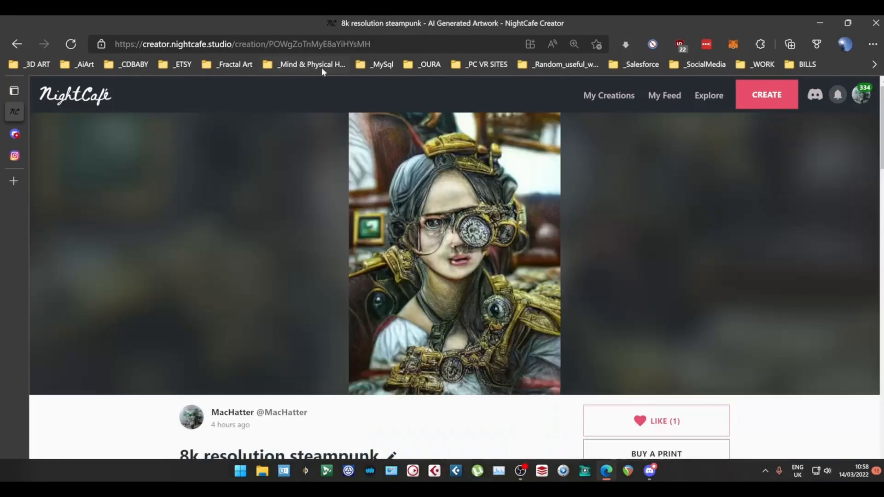
right_click(243, 44)
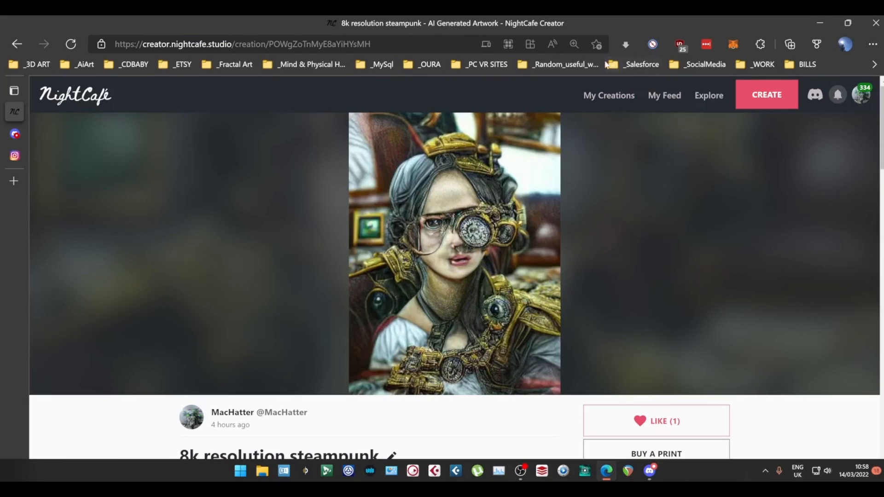
left_click(217, 44)
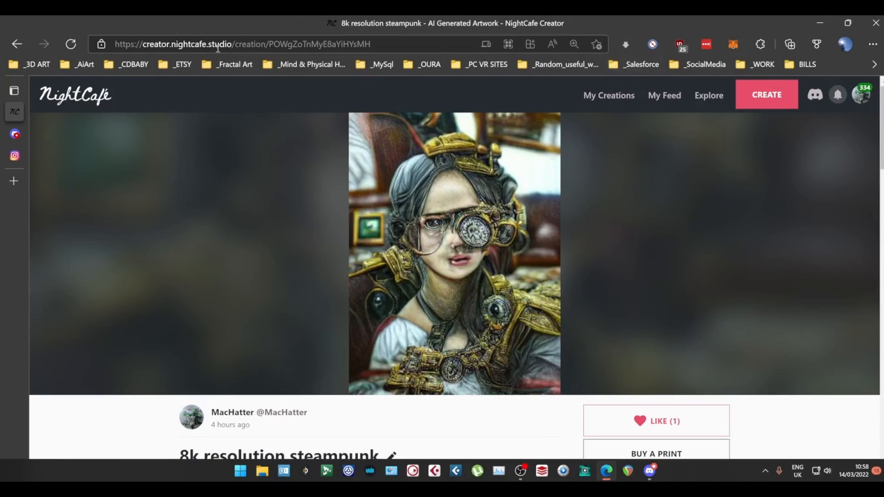
left_click(608, 95)
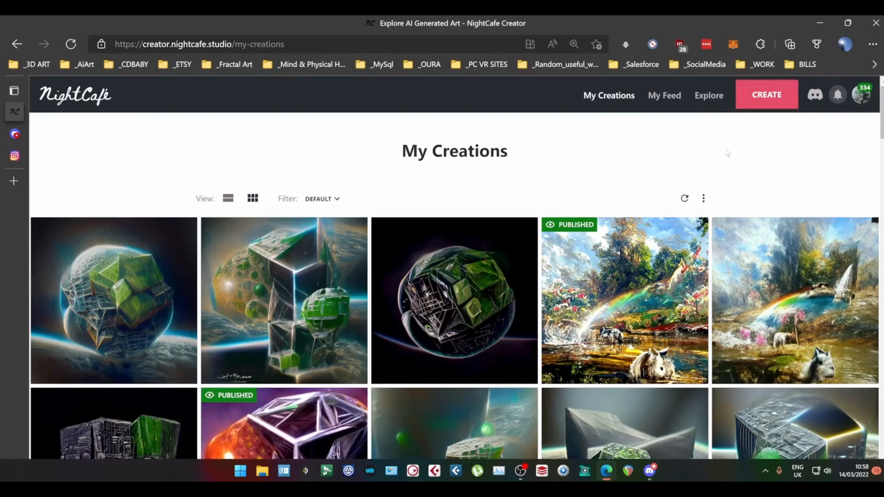
mouse_move(726, 176)
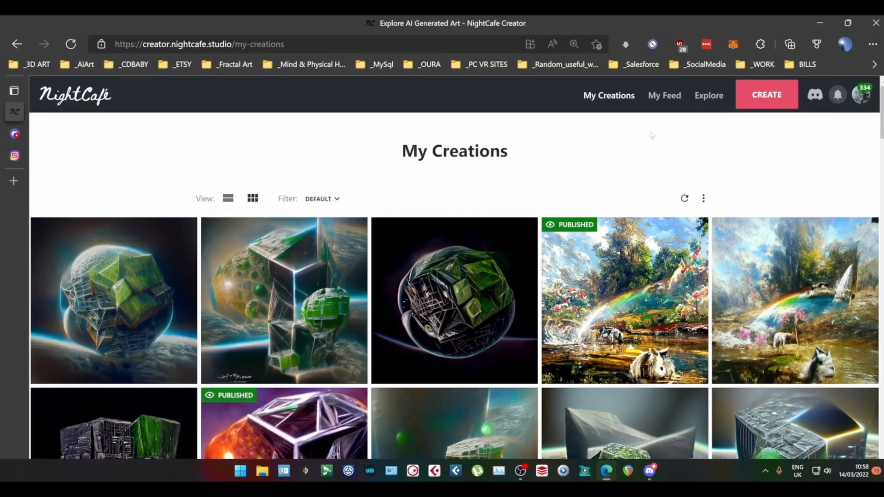
mouse_move(732, 125)
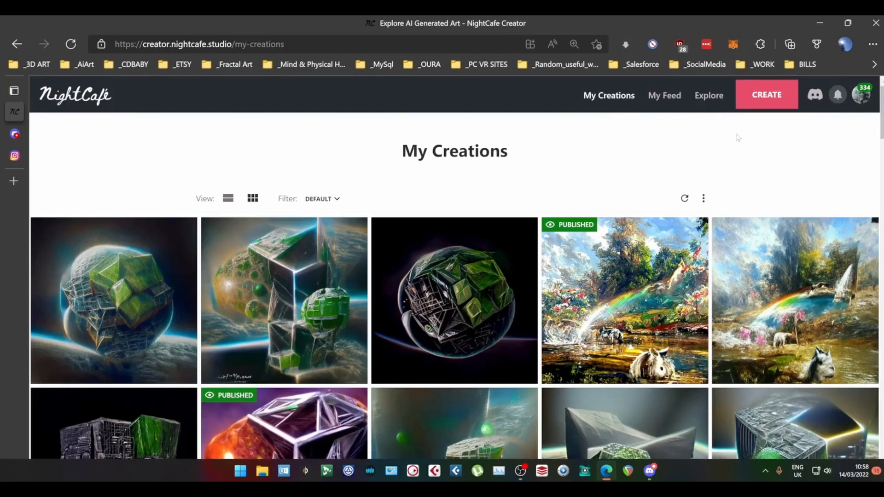
left_click(766, 94)
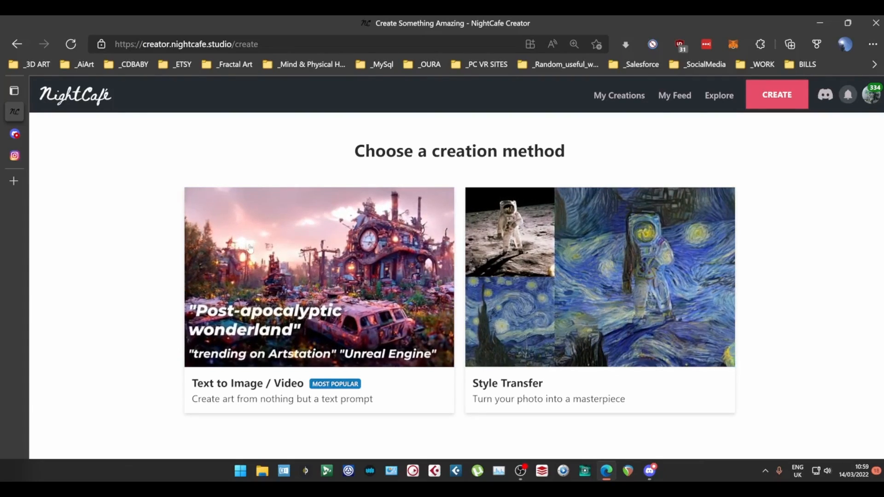
Step: Choose Text to Image / Video with advanced options switched off, and scroll the form
left_click(319, 276)
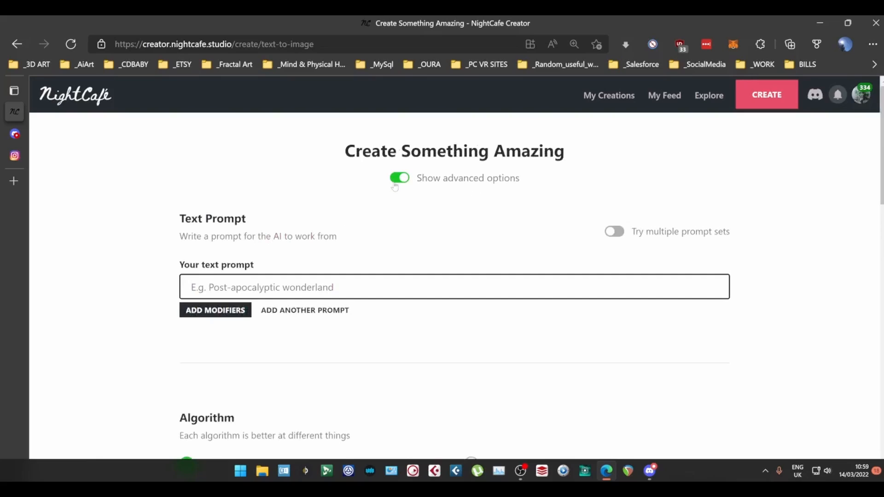
left_click(399, 178)
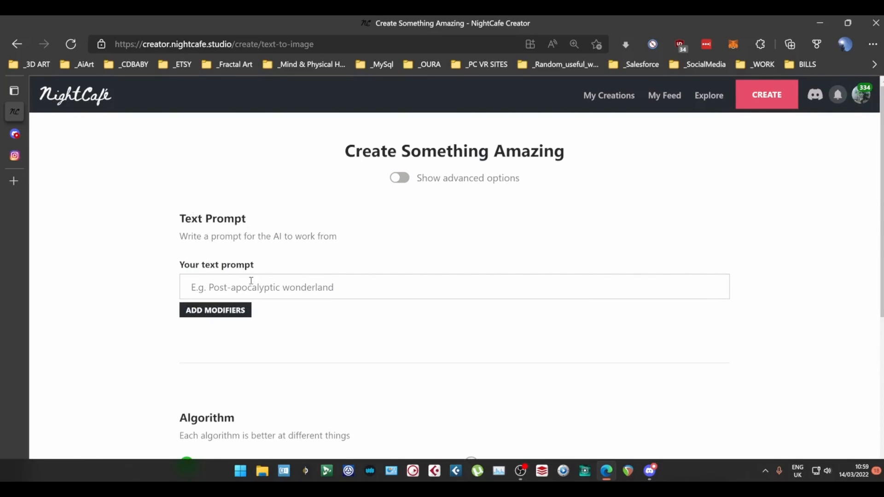
scroll("down", 3)
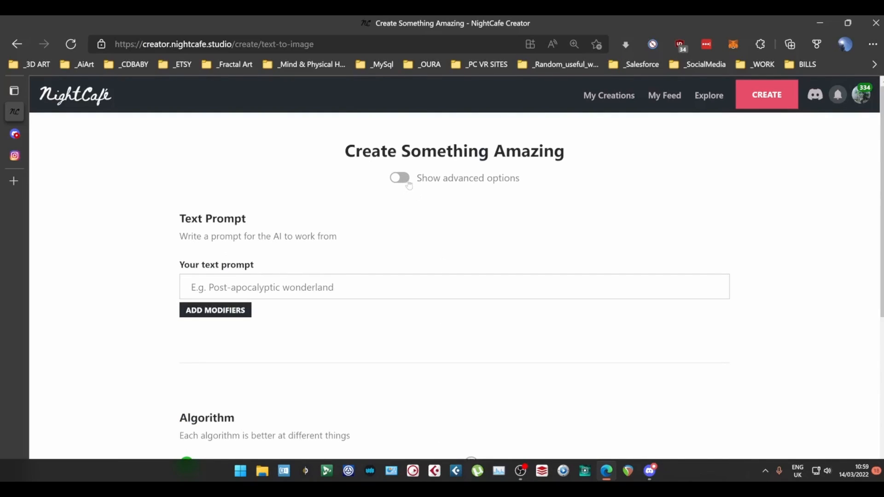
Step: Turn Show advanced options back on to reveal multiple prompt sets
left_click(400, 178)
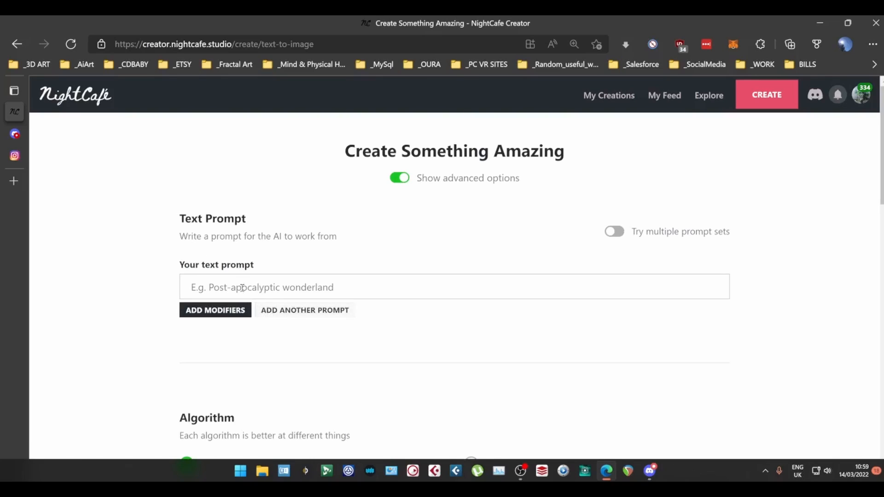
Step: Enter the prompt 'The Large Mountain Giraffe' and correct the misspelled 'Mountain'
left_click(454, 287)
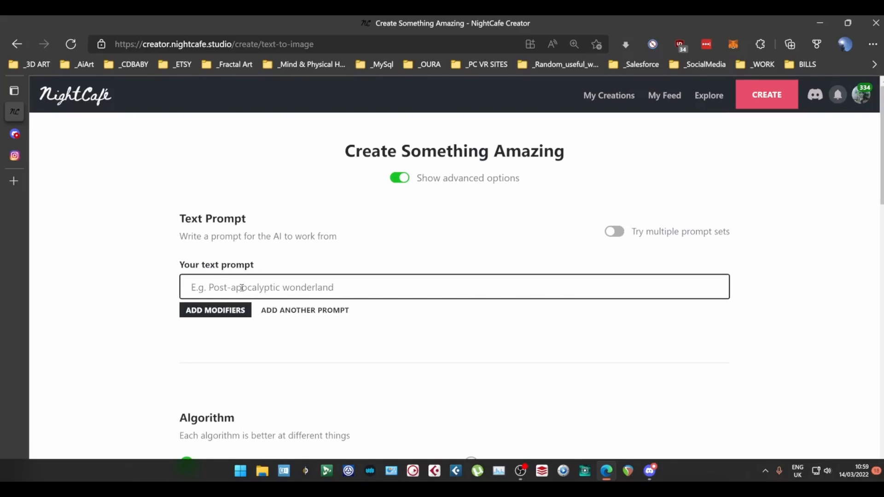
type("The Large Mountian")
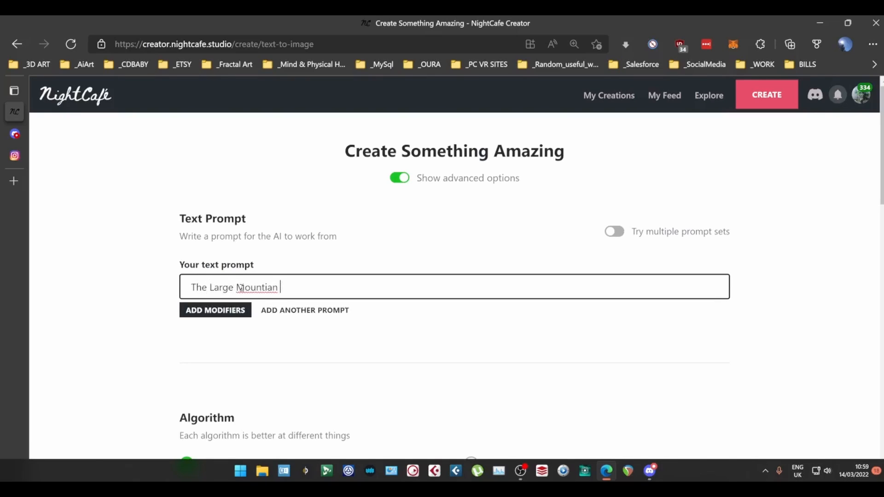
type("Giraffe")
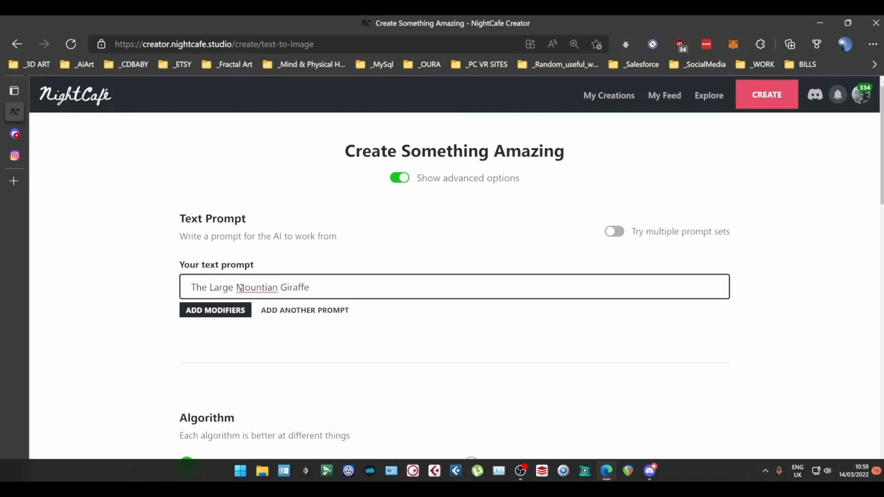
right_click(257, 287)
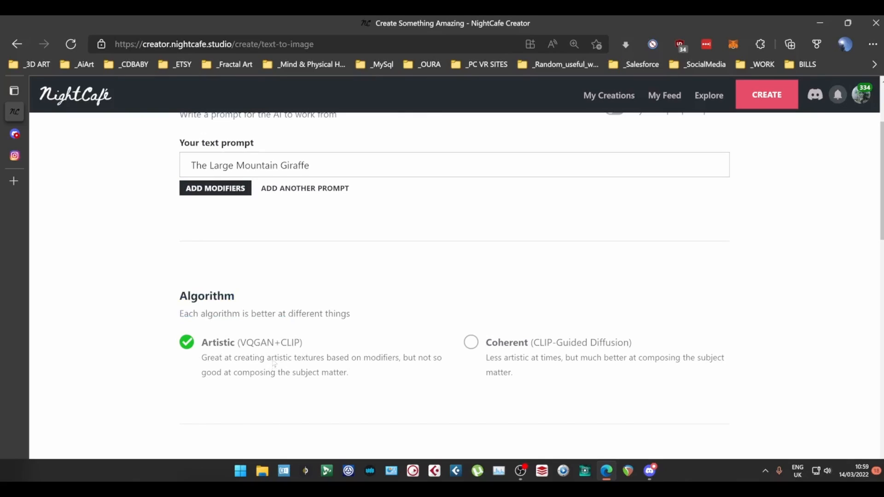
mouse_move(246, 348)
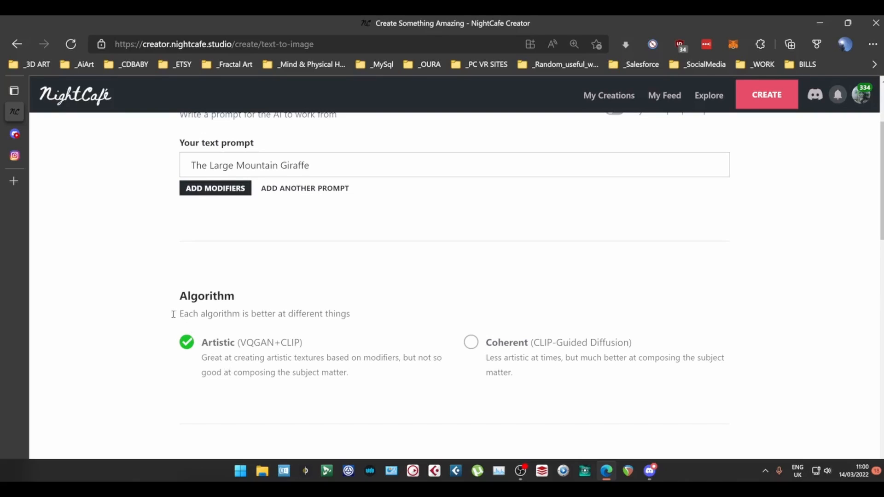
mouse_move(159, 293)
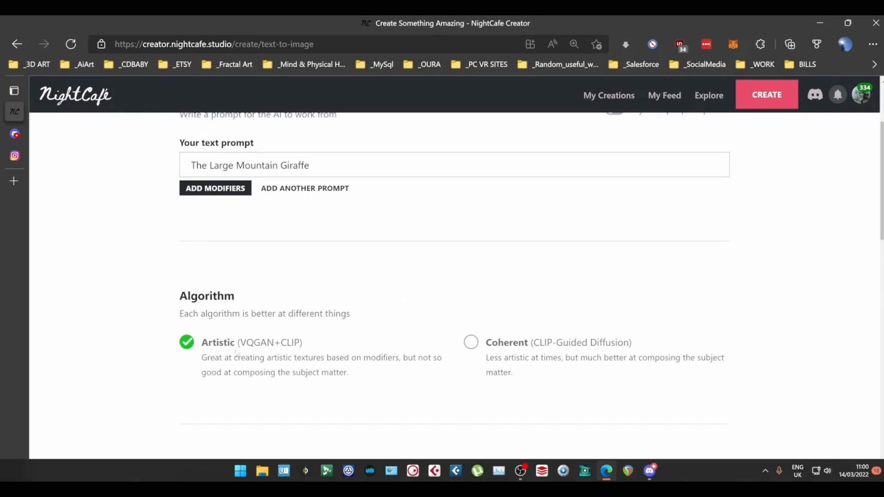
scroll("down", 3)
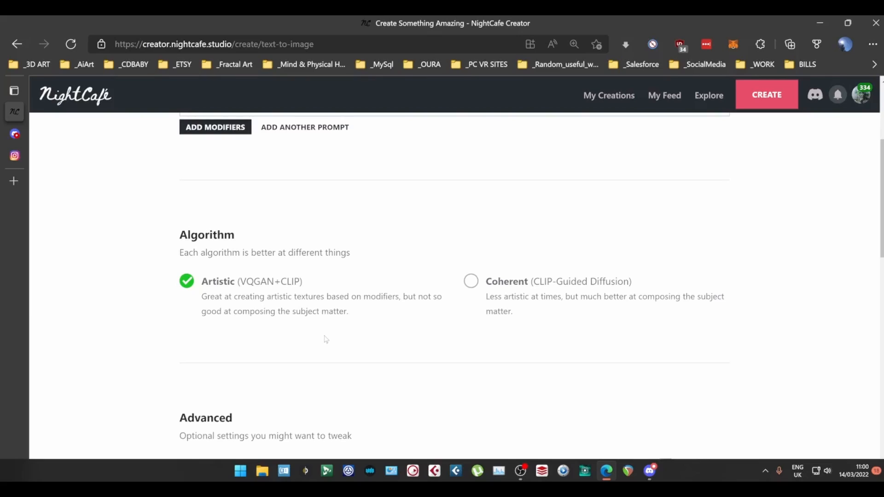
mouse_move(217, 317)
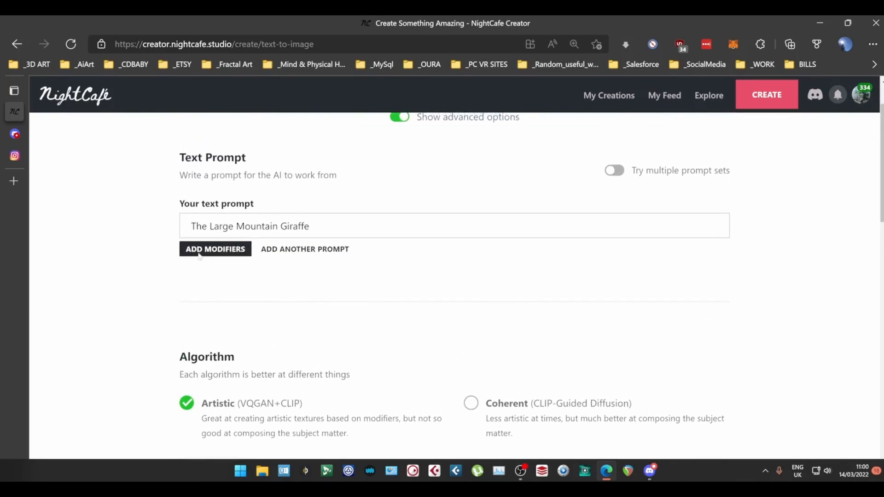
scroll("down", 3)
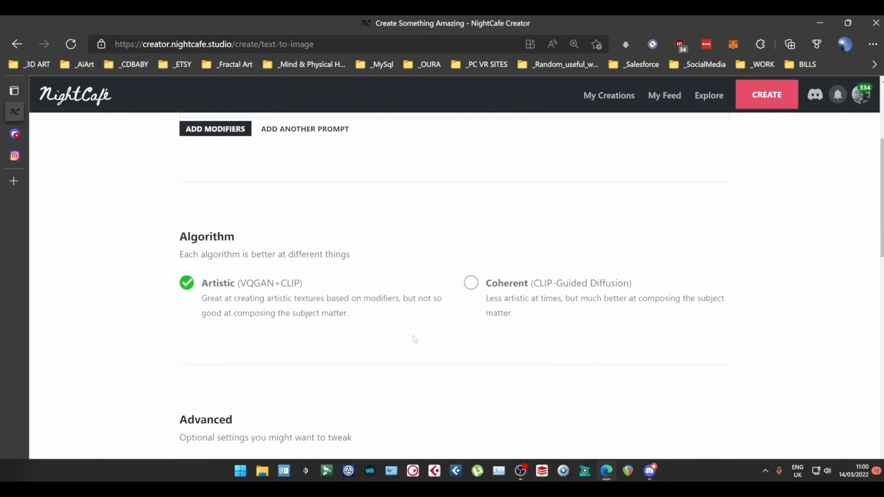
scroll("down", 3)
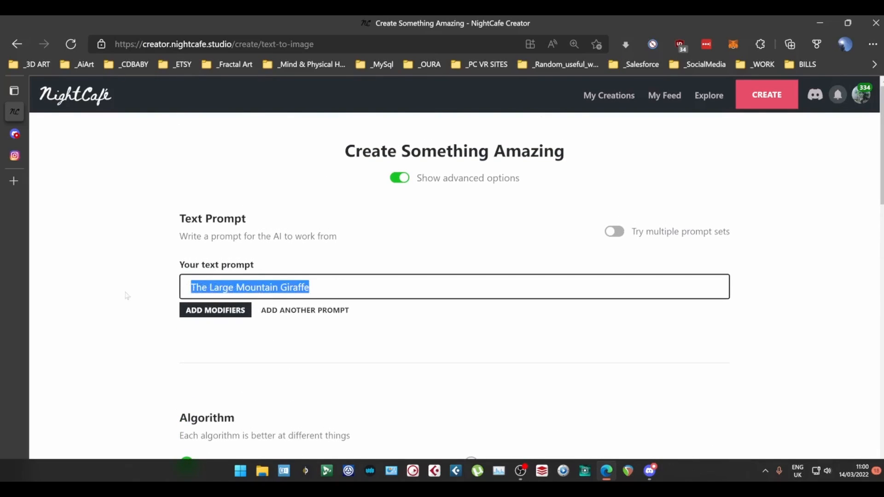
left_click(127, 294)
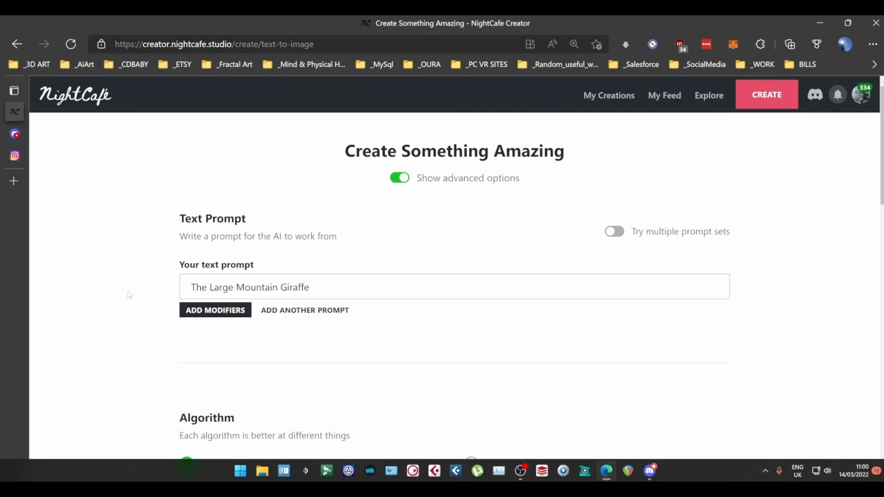
scroll("down", 3)
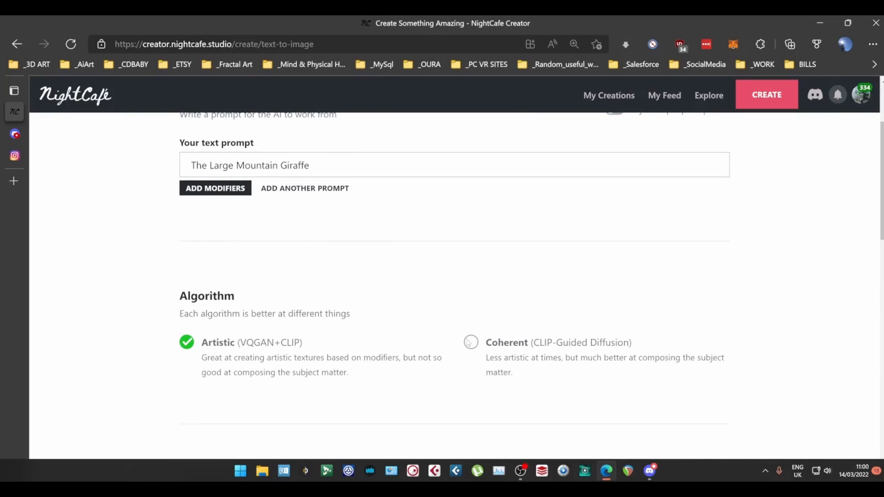
left_click(471, 342)
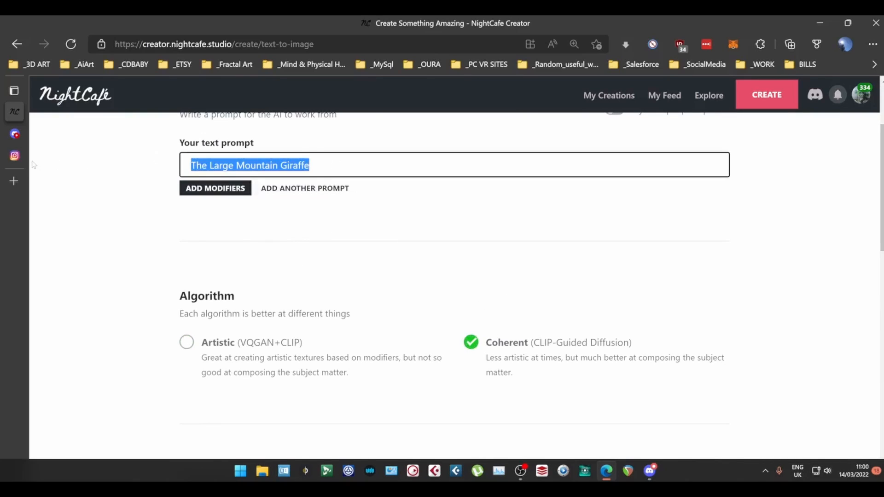
scroll("down", 3)
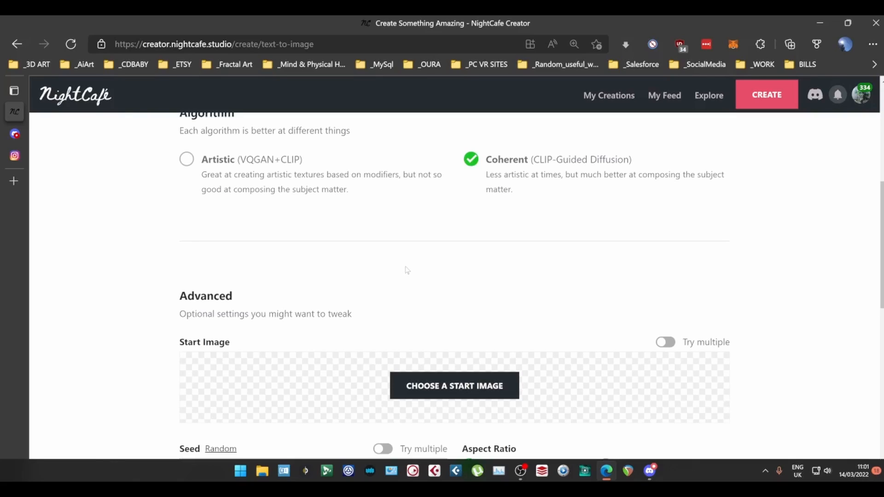
mouse_move(304, 213)
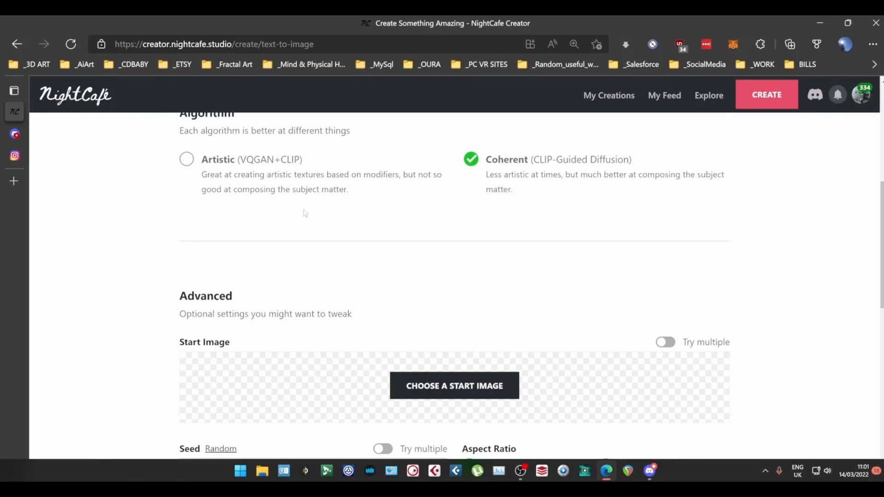
mouse_move(470, 256)
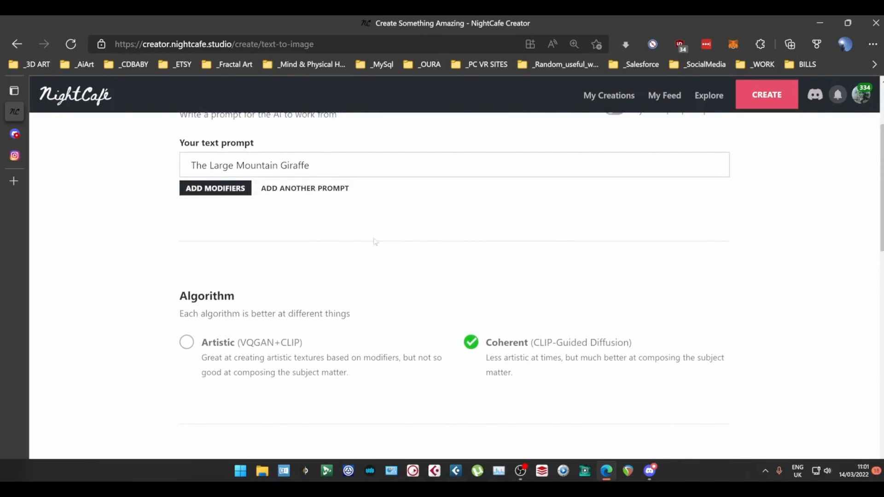
scroll("down", 3)
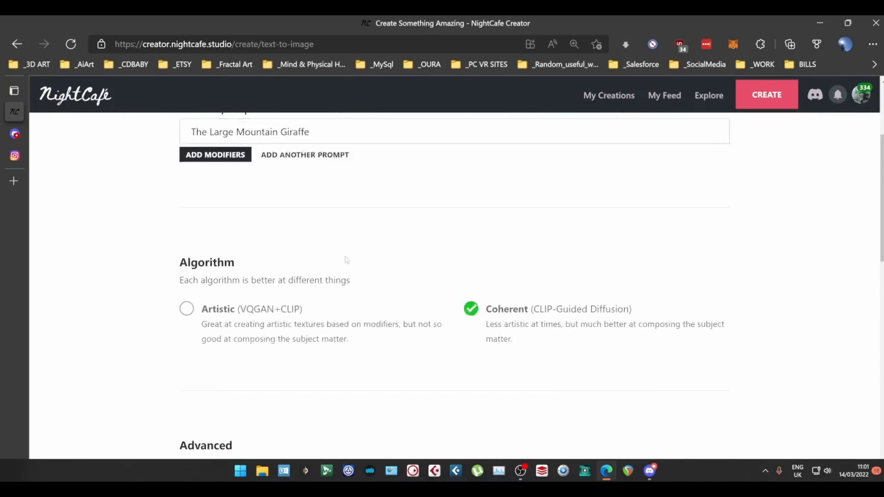
left_click(186, 308)
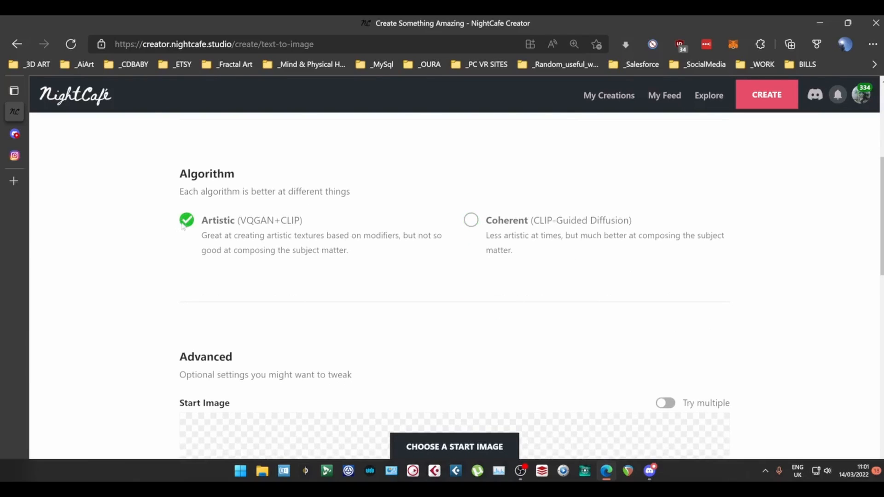
scroll("down", 3)
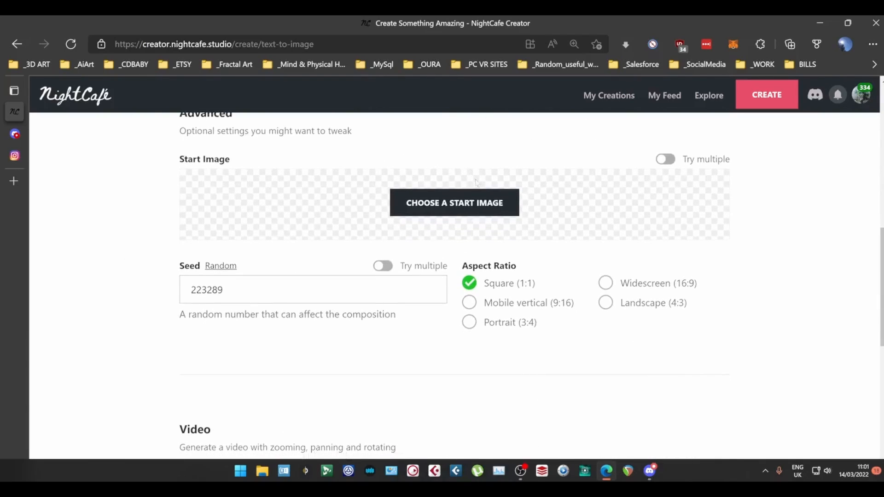
scroll("up", 3)
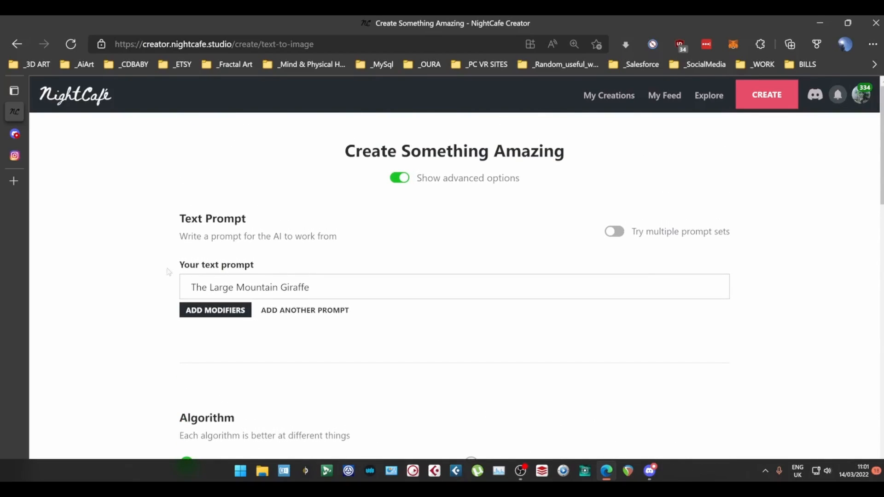
scroll("down", 3)
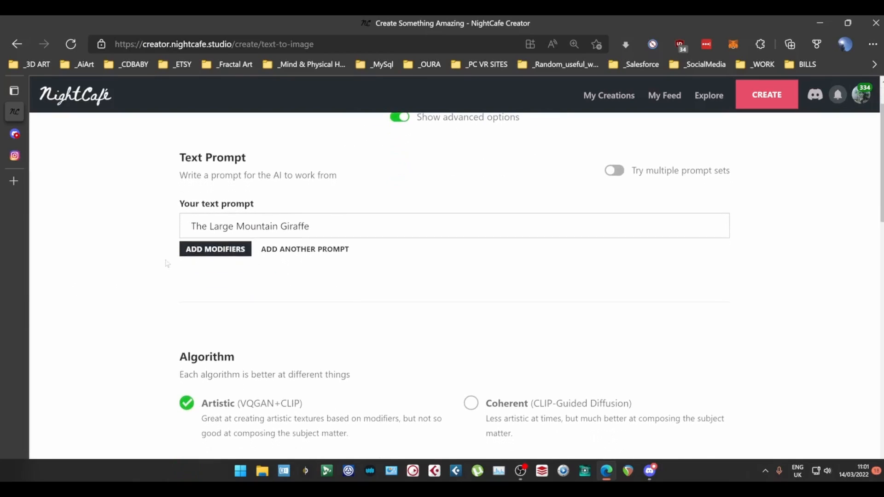
scroll("down", 3)
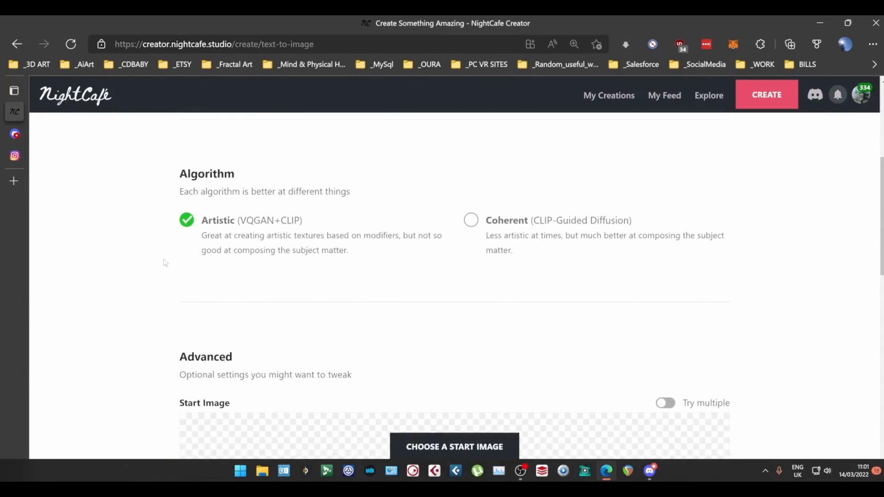
scroll("down", 3)
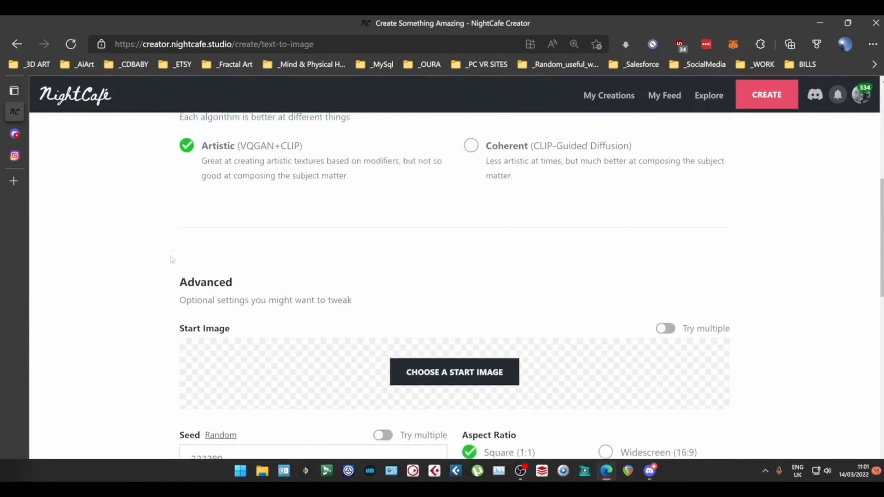
scroll("down", 3)
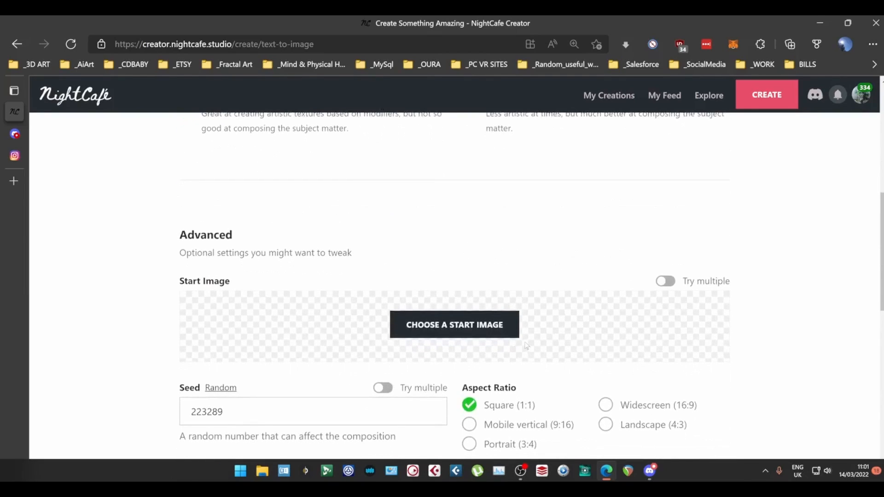
scroll("up", 3)
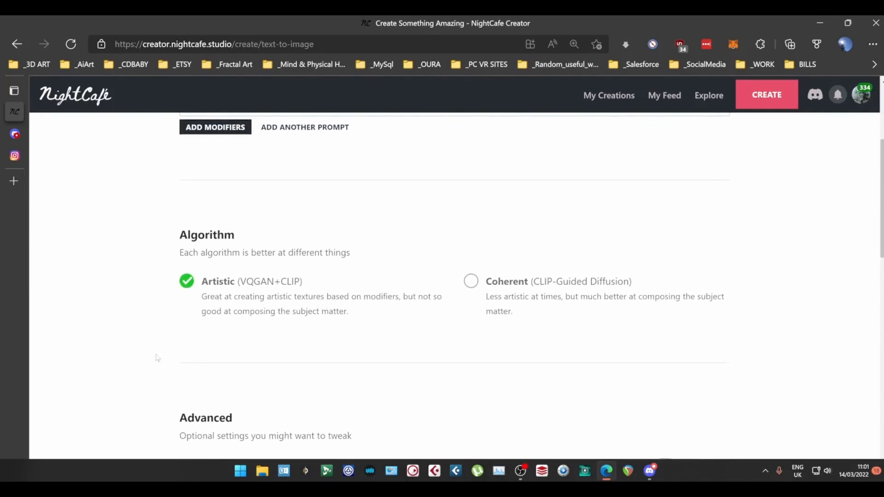
scroll("down", 3)
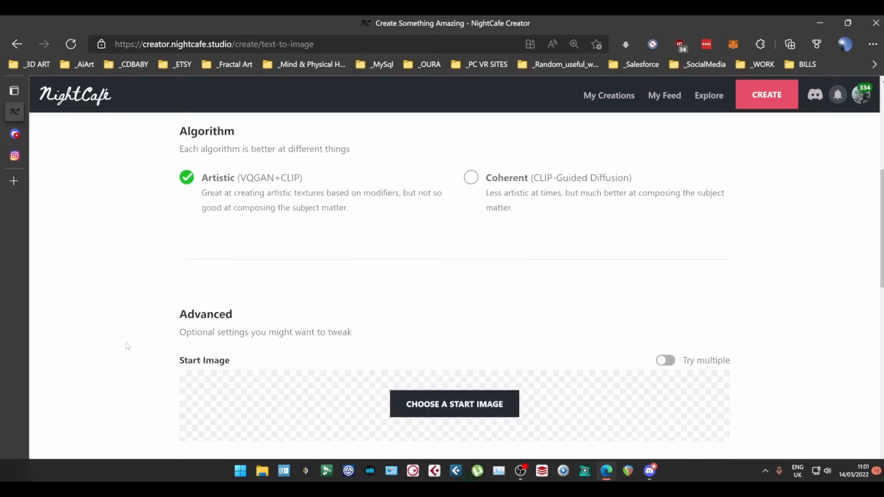
scroll("down", 3)
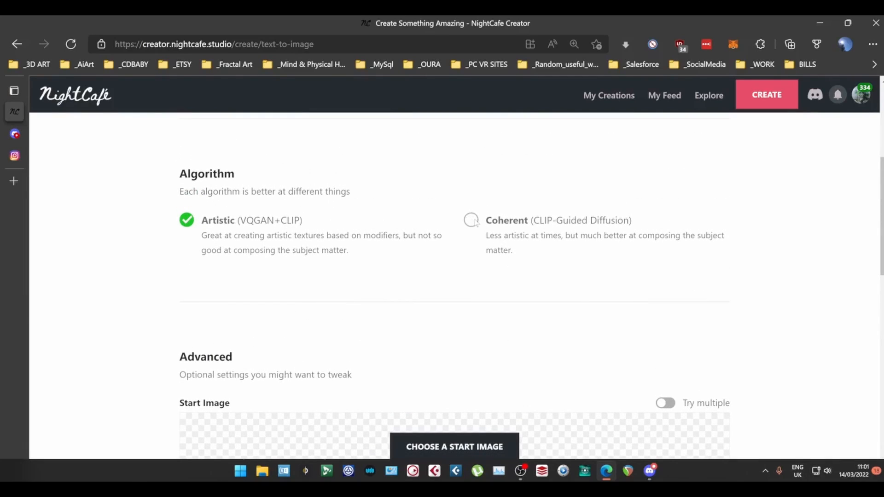
scroll("down", 3)
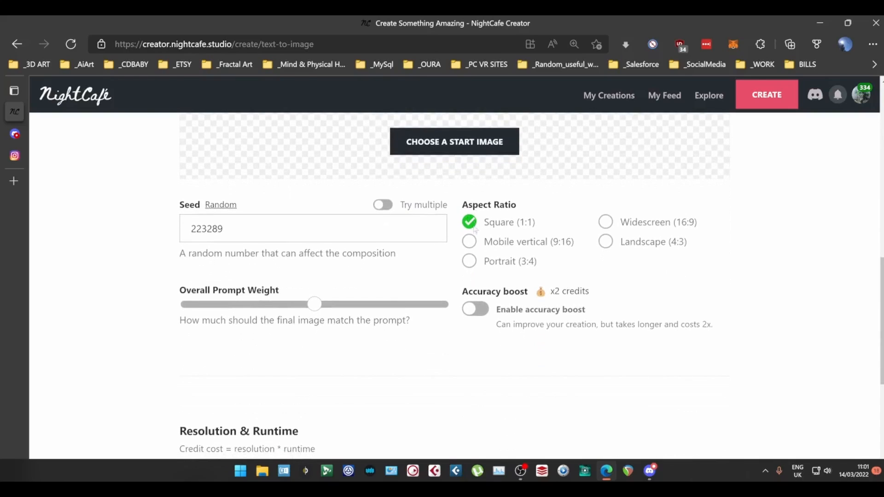
mouse_move(455, 141)
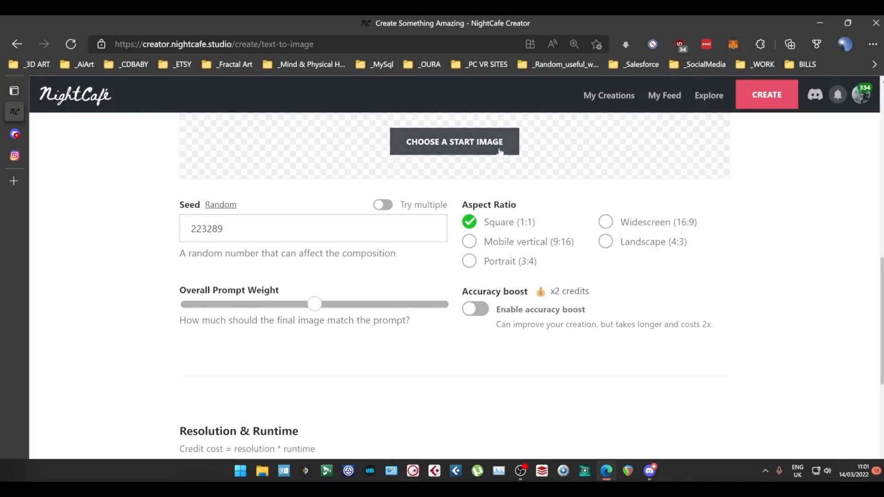
left_click(454, 141)
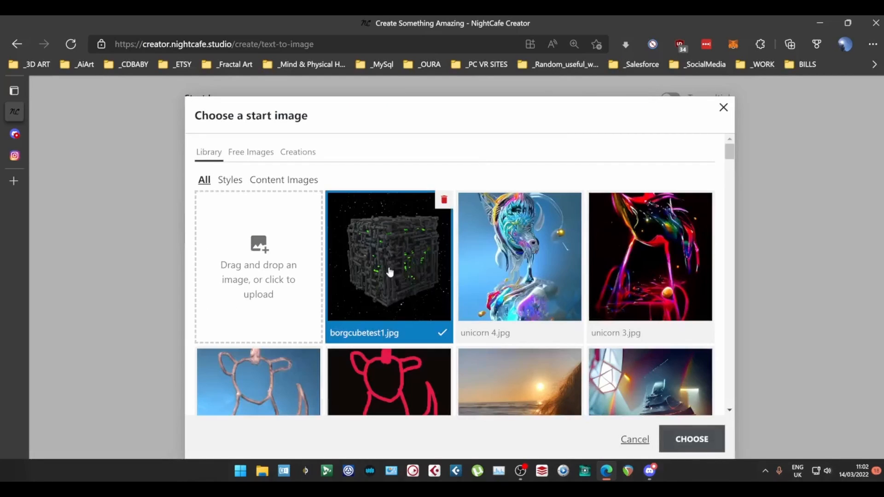
left_click(691, 439)
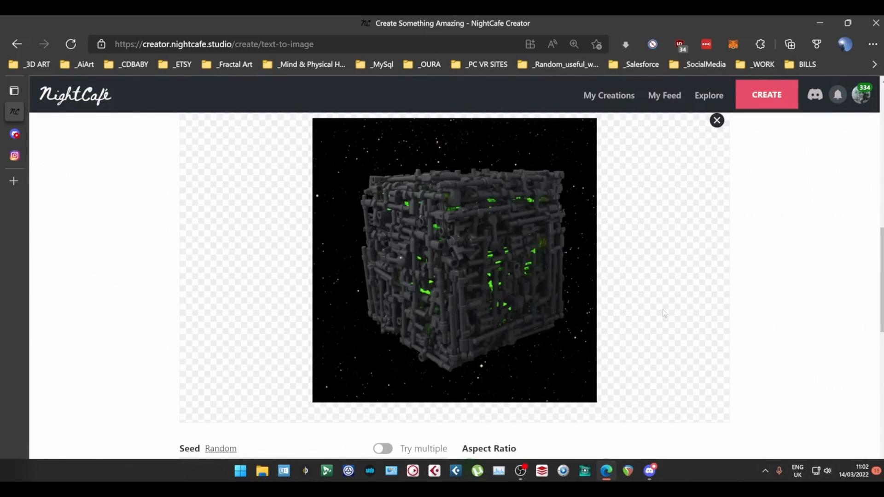
scroll("down", 3)
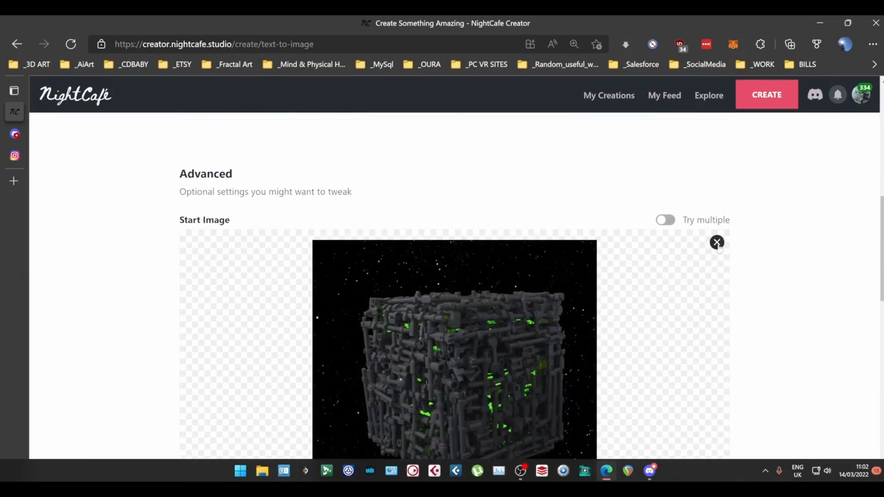
left_click(717, 243)
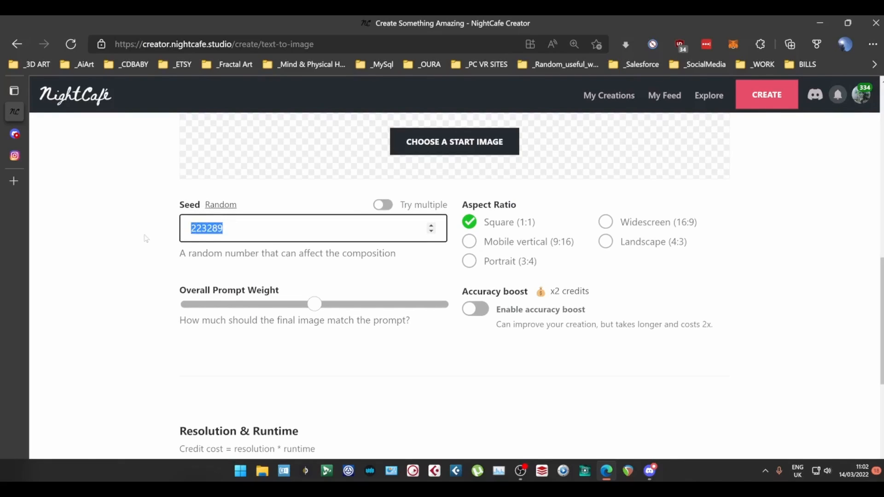
Step: Try seed numbers 0 and 4, then clear the seed field so it is blank
type("0")
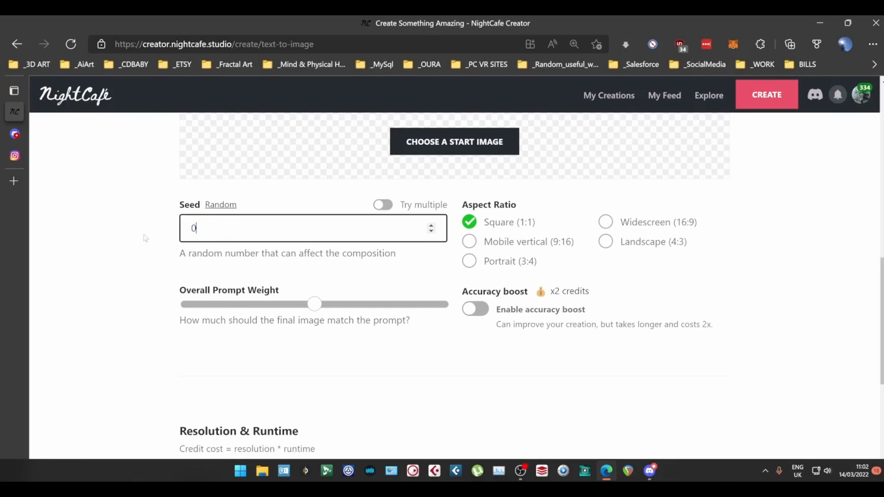
type("4")
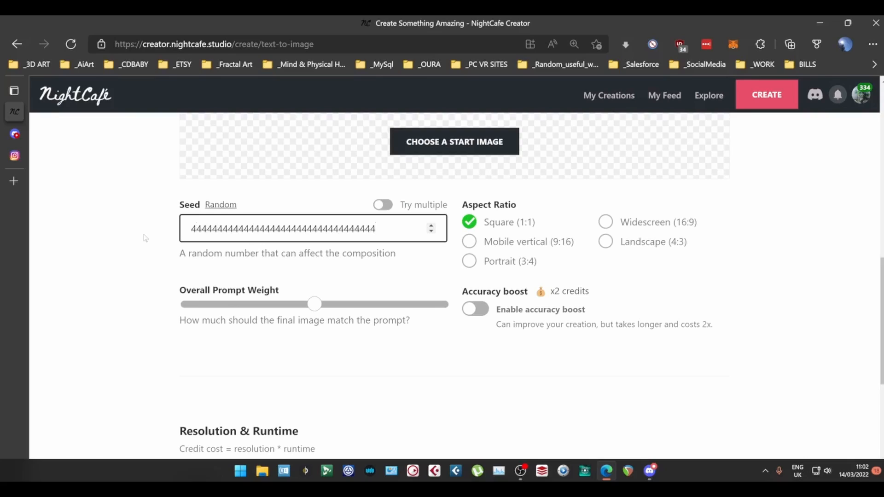
left_click(314, 228)
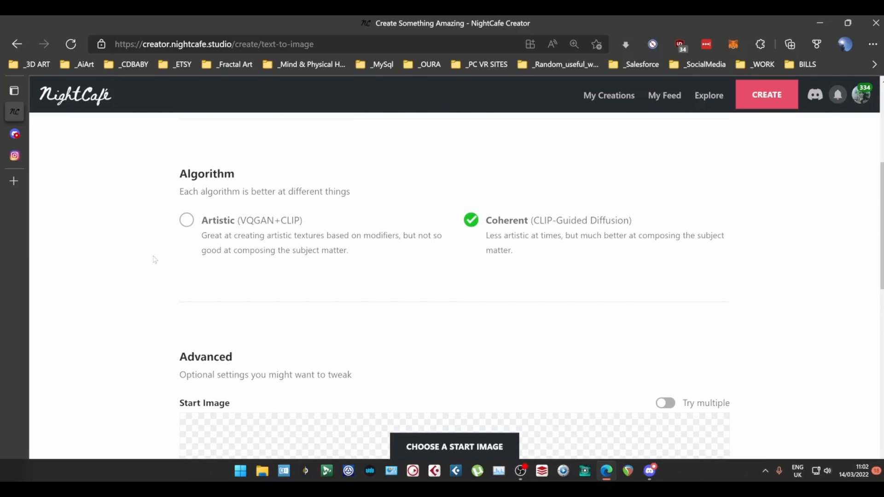
scroll("down", 3)
type("1")
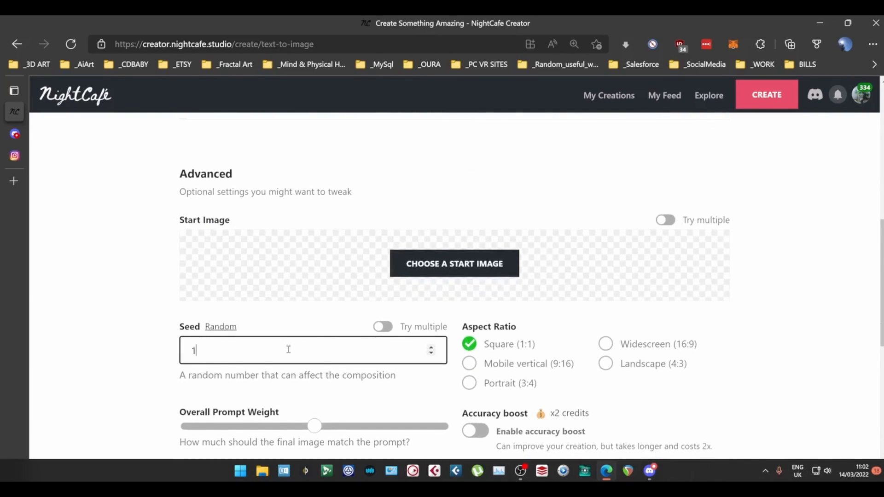
key("Backspace")
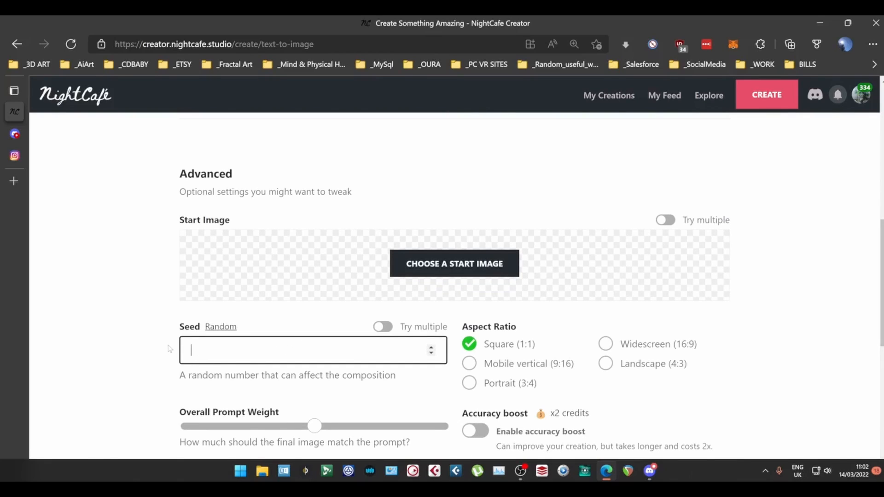
scroll("down", 3)
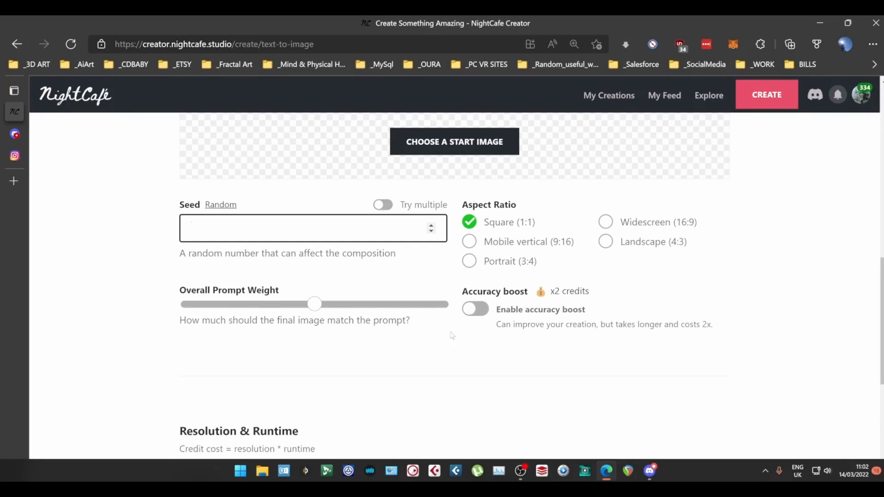
left_click(475, 309)
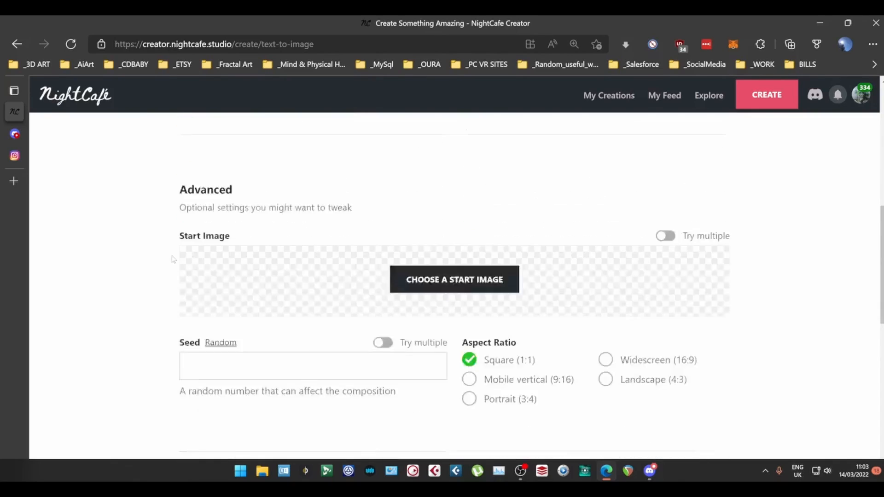
Step: Switch to the Coherent (CLIP-Guided Diffusion) algorithm with accuracy boost left off
scroll("down", 3)
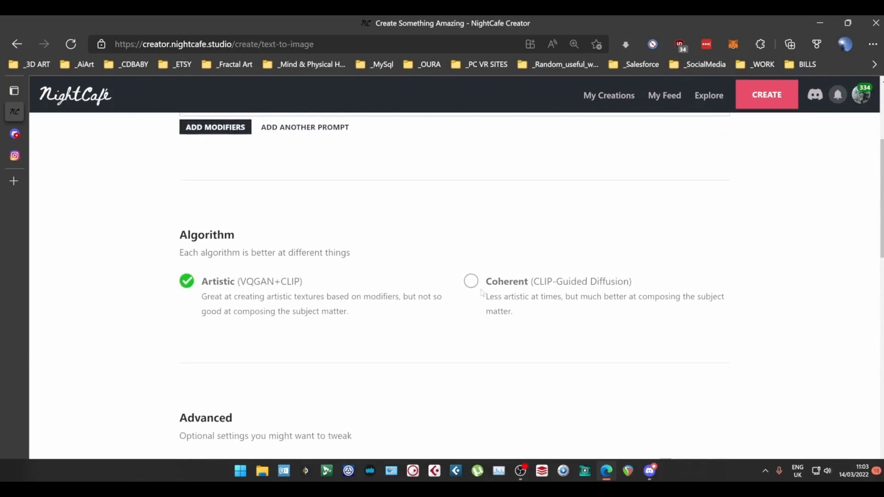
left_click(471, 281)
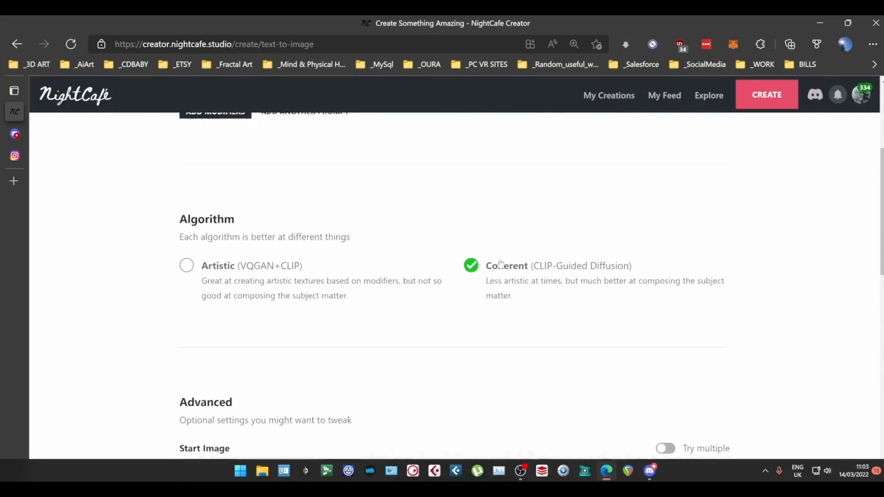
scroll("down", 3)
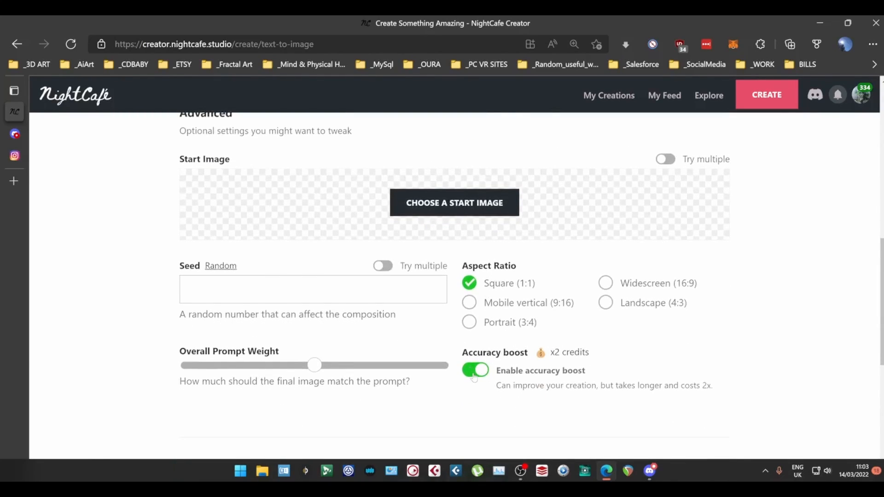
scroll("down", 3)
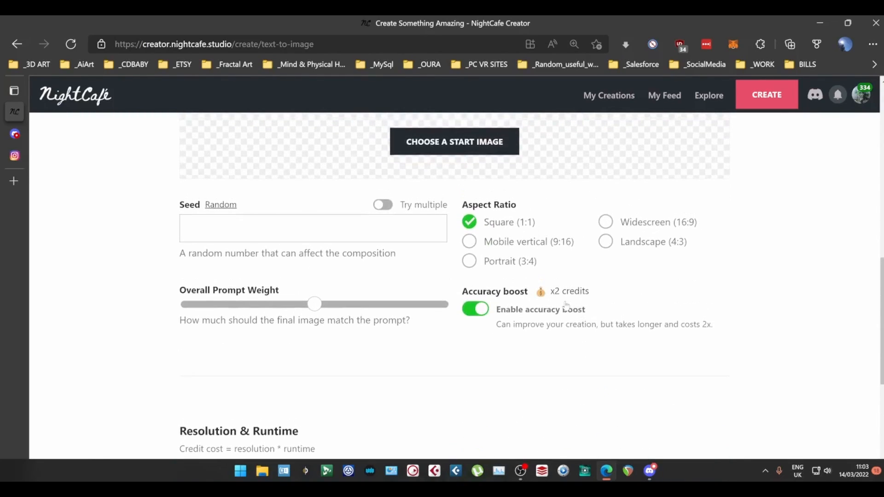
left_click(475, 309)
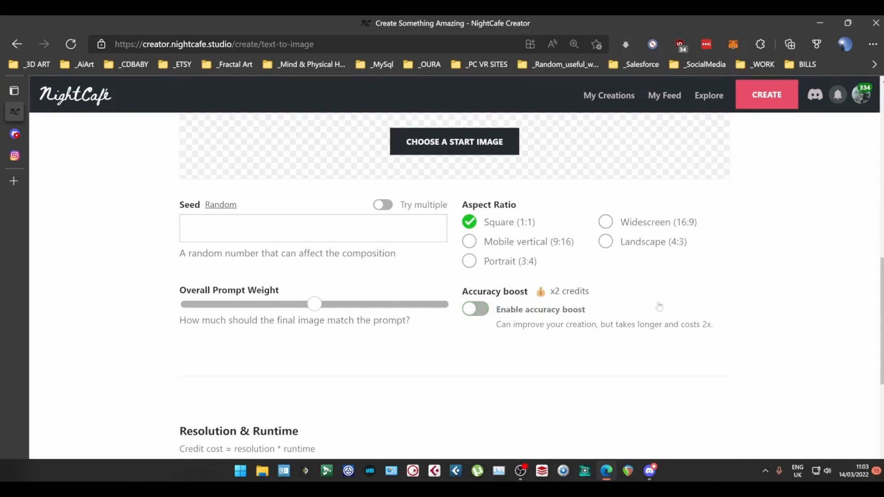
scroll("down", 3)
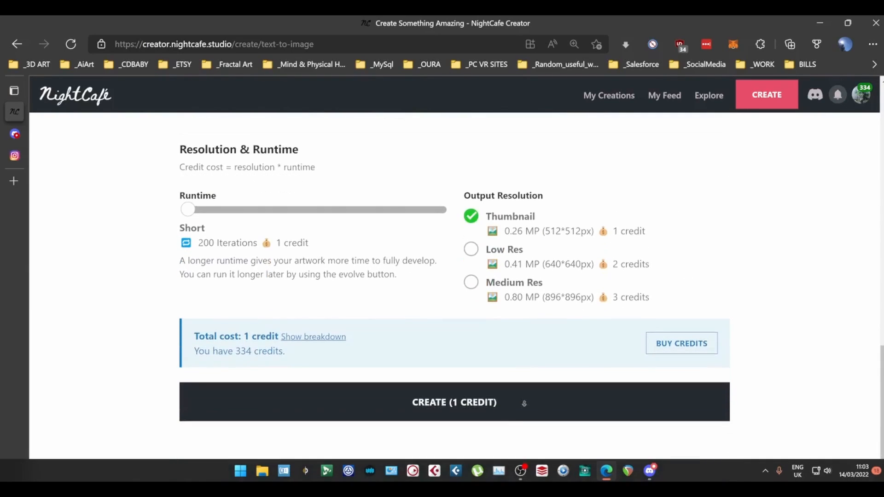
scroll("down", 3)
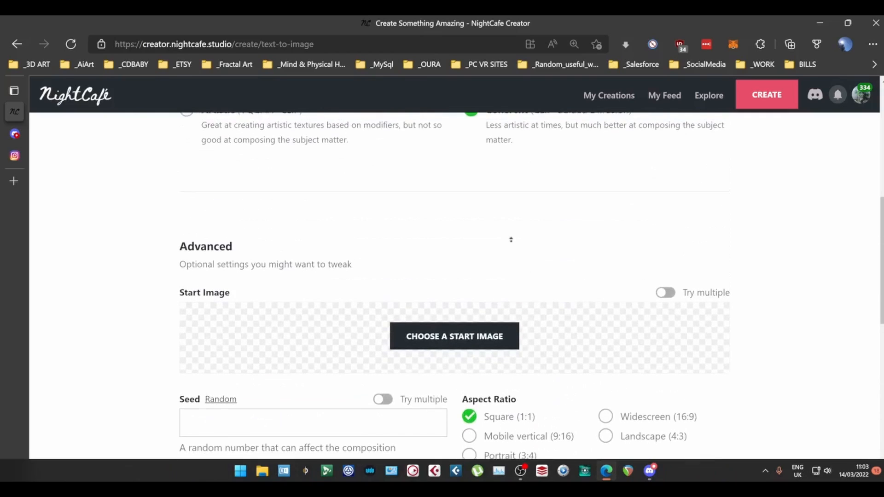
scroll("down", 3)
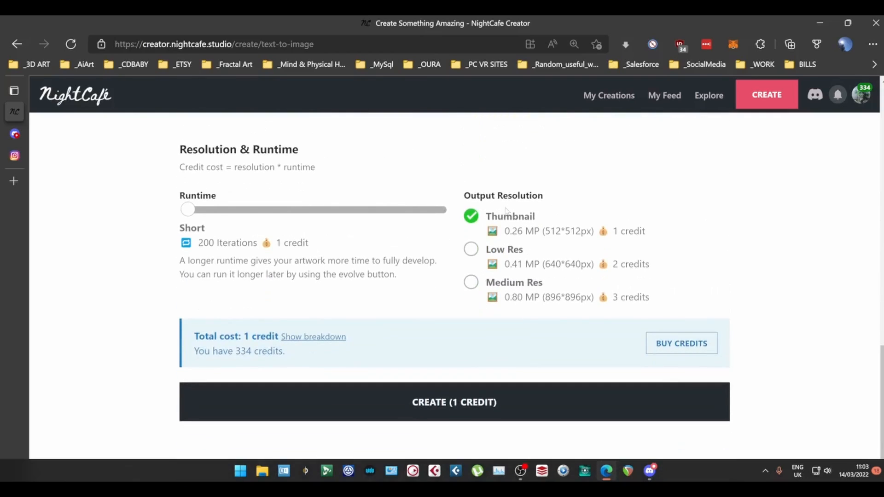
mouse_move(253, 167)
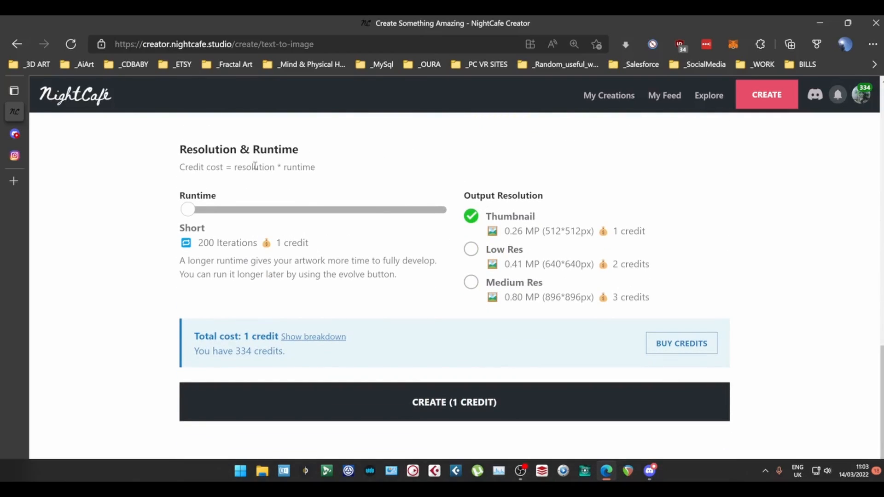
mouse_move(156, 173)
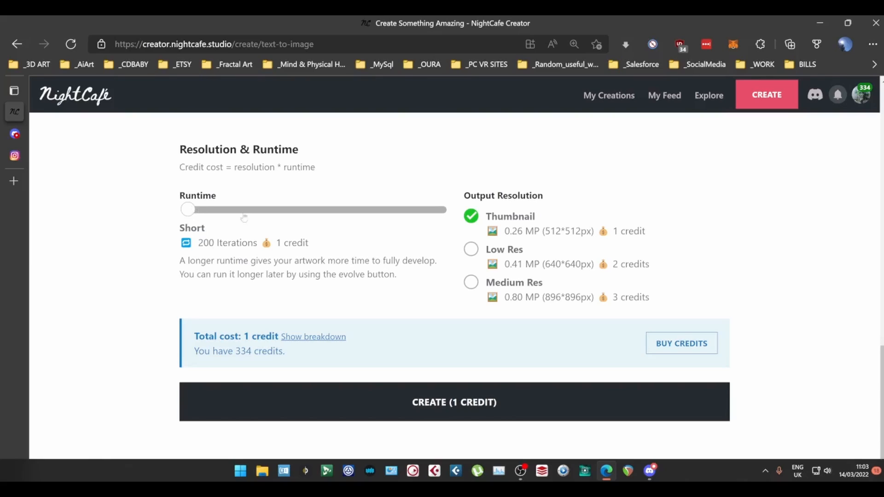
Step: Switch the algorithm to Artistic and raise the runtime to Extra long
left_click_drag(188, 209, 439, 209)
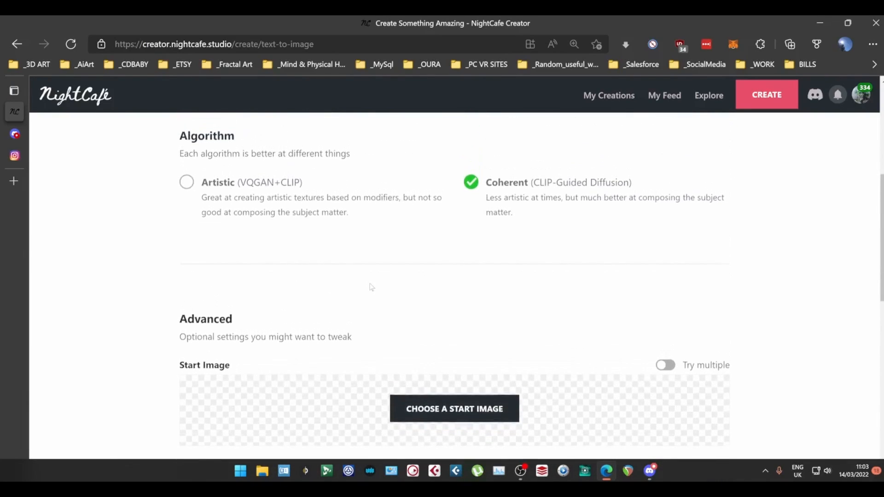
left_click(186, 183)
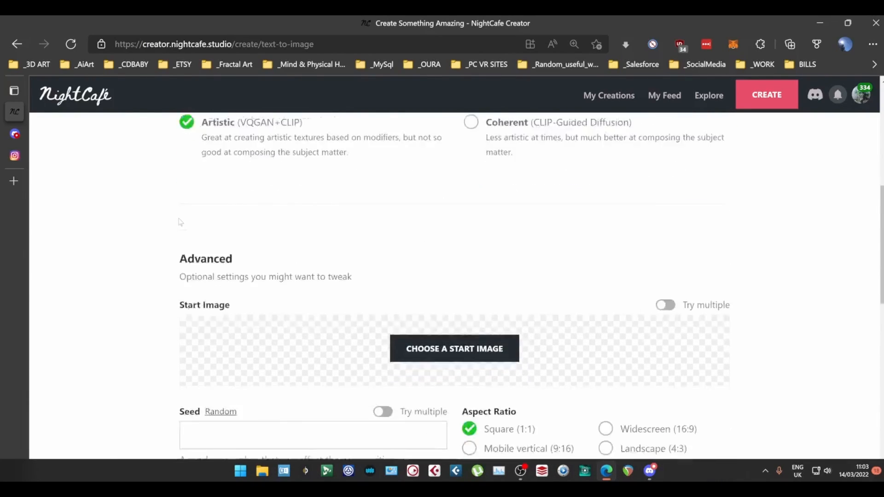
scroll("down", 3)
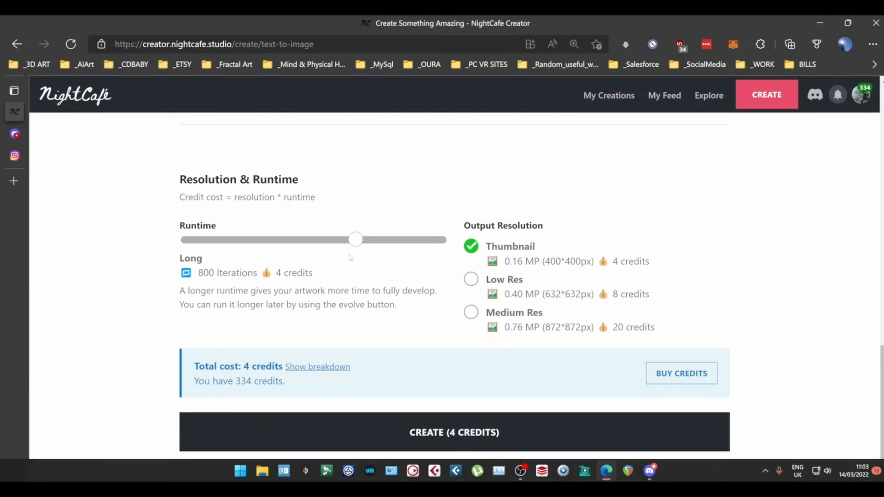
left_click_drag(356, 239, 439, 239)
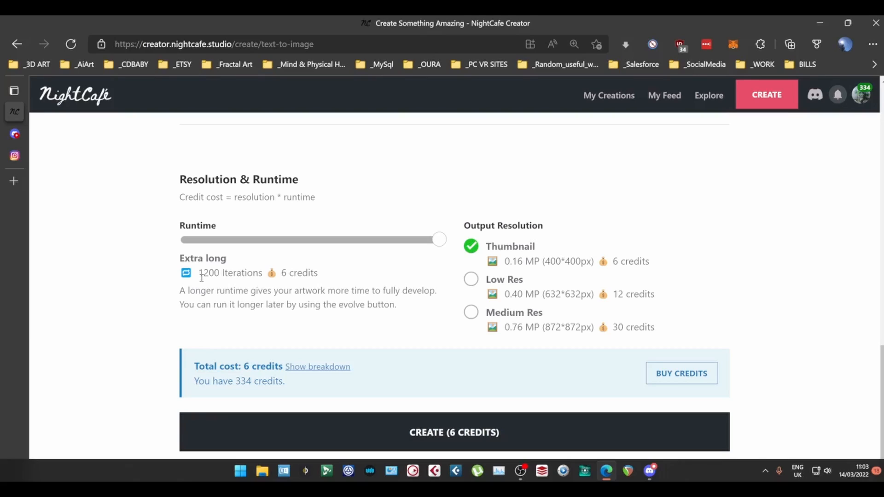
mouse_move(387, 282)
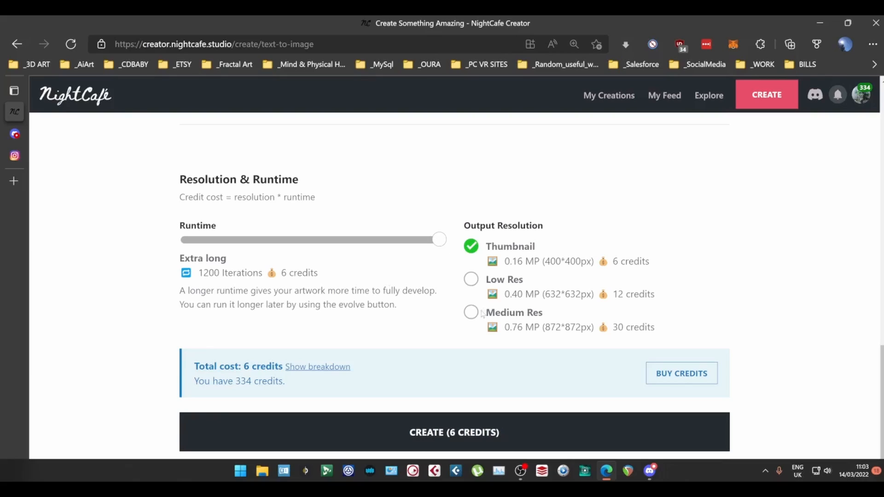
Step: Try Medium Res, then settle on Short runtime and Thumbnail output for 1 credit
left_click(470, 313)
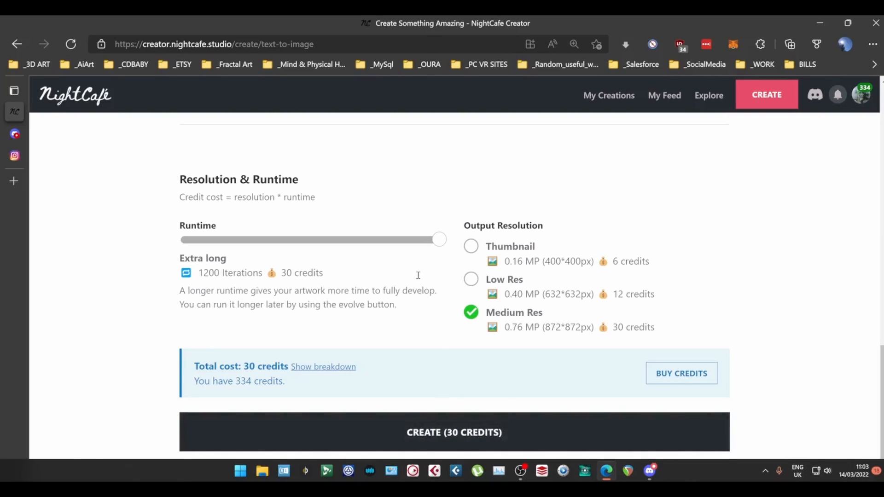
left_click_drag(439, 239, 355, 239)
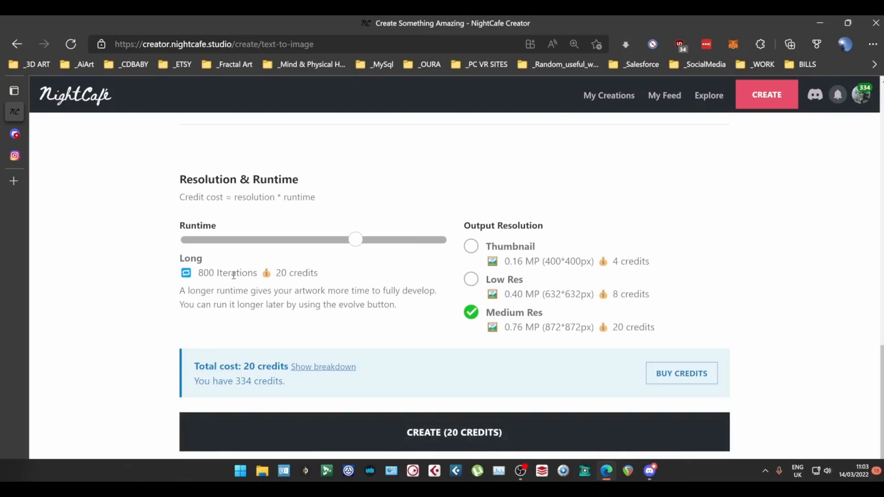
left_click_drag(355, 239, 187, 240)
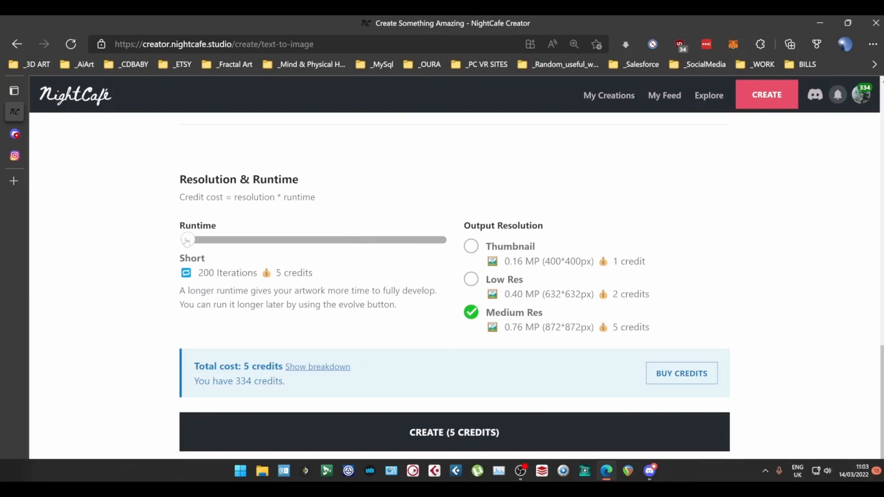
left_click(471, 247)
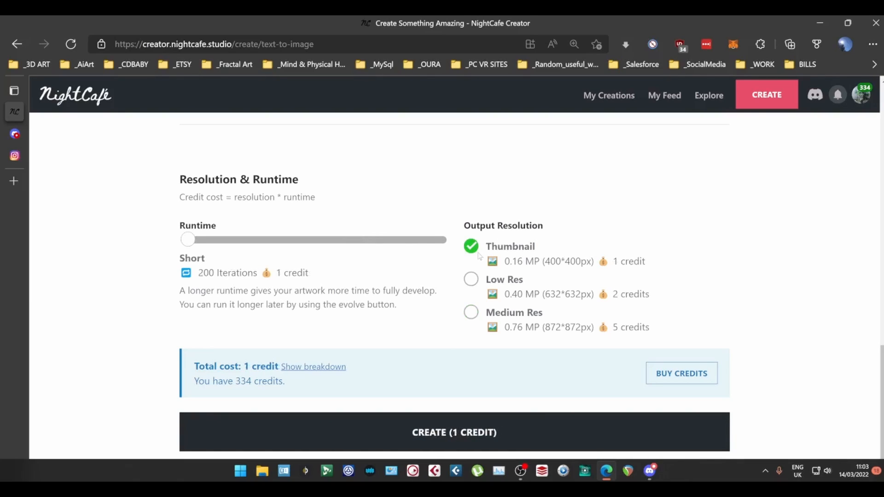
scroll("down", 3)
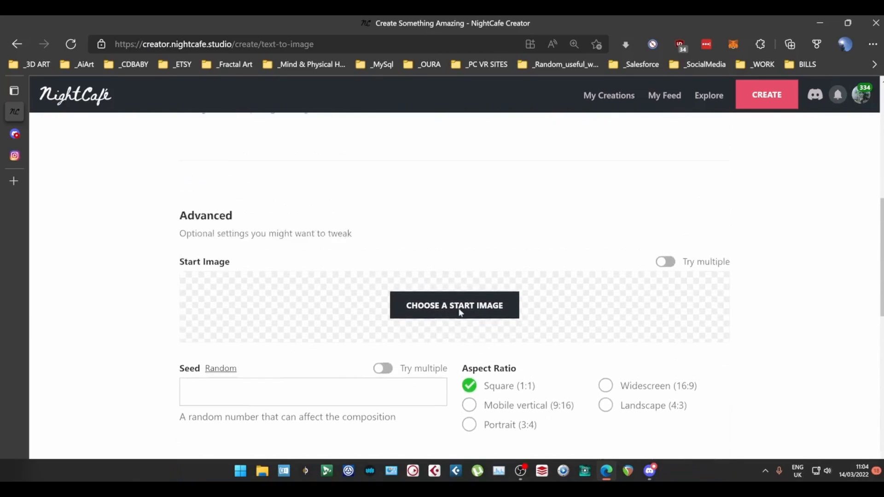
scroll("down", 3)
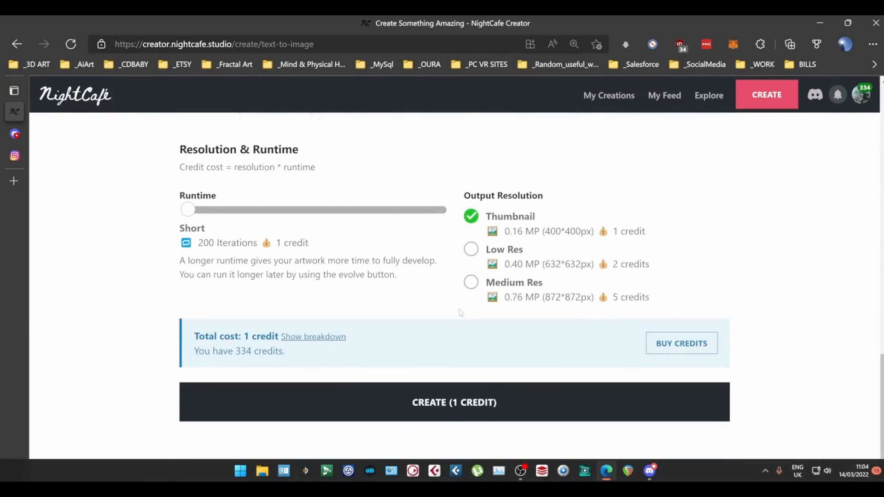
scroll("down", 3)
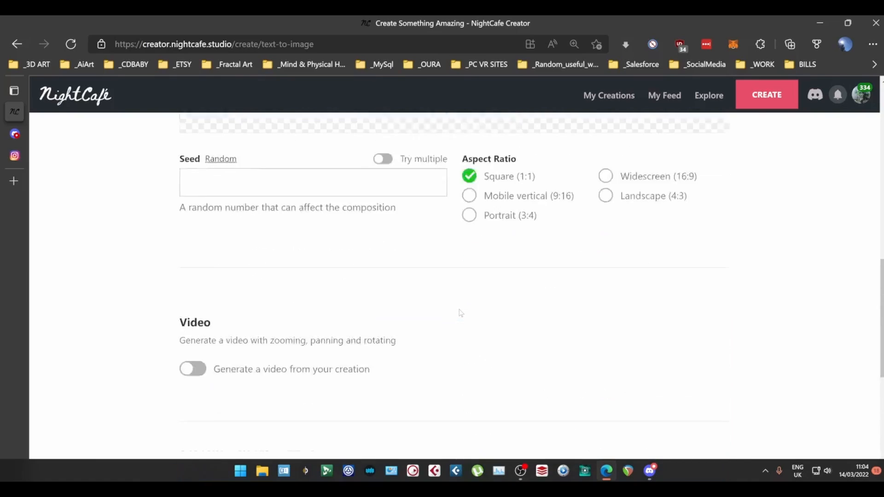
scroll("up", 3)
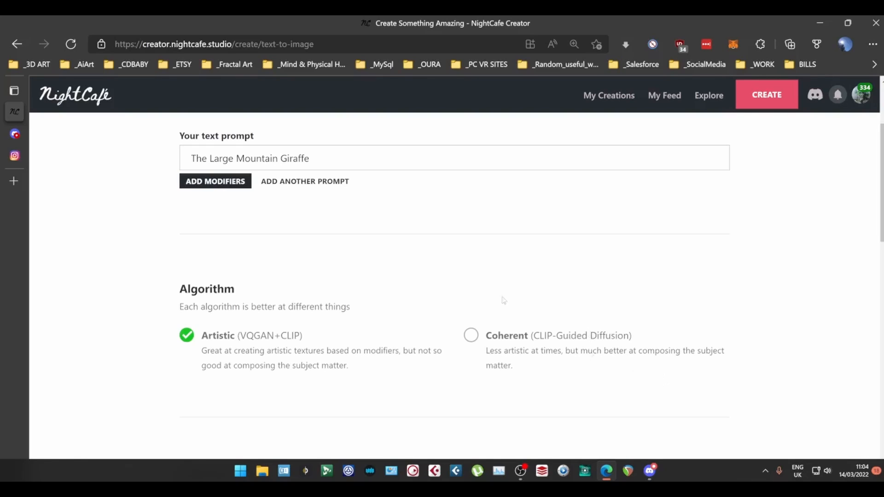
scroll("down", 3)
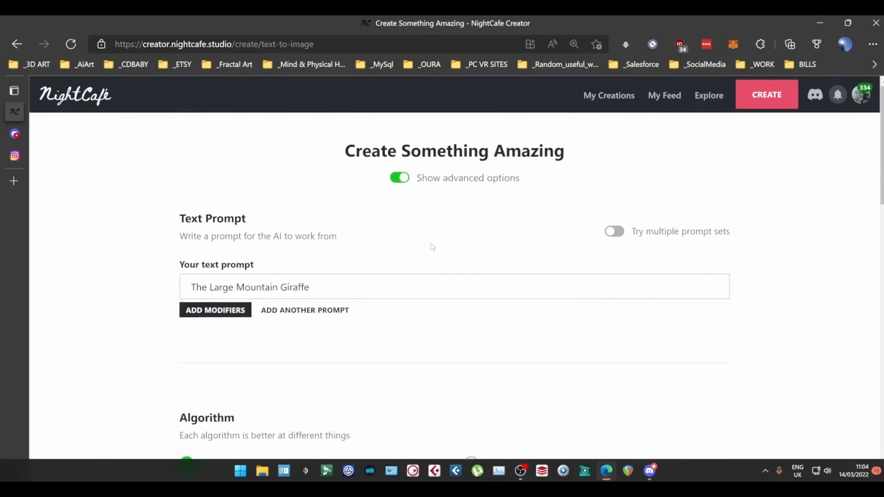
left_click(215, 310)
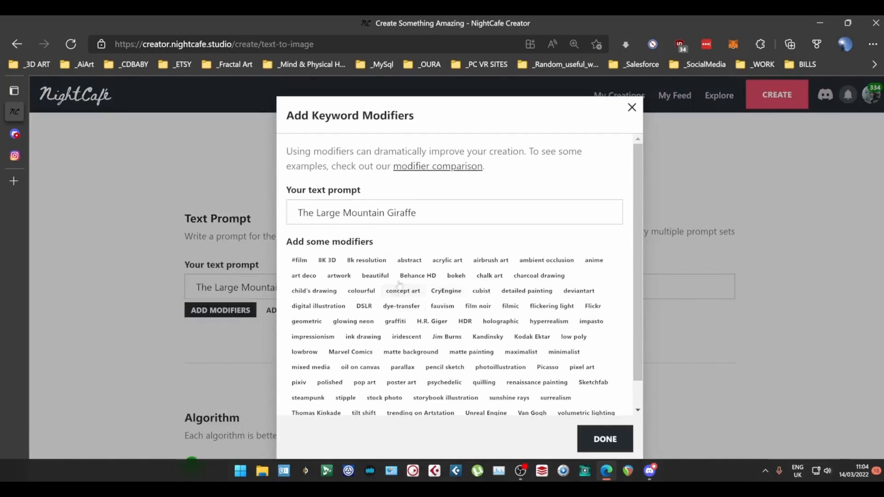
scroll("down", 3)
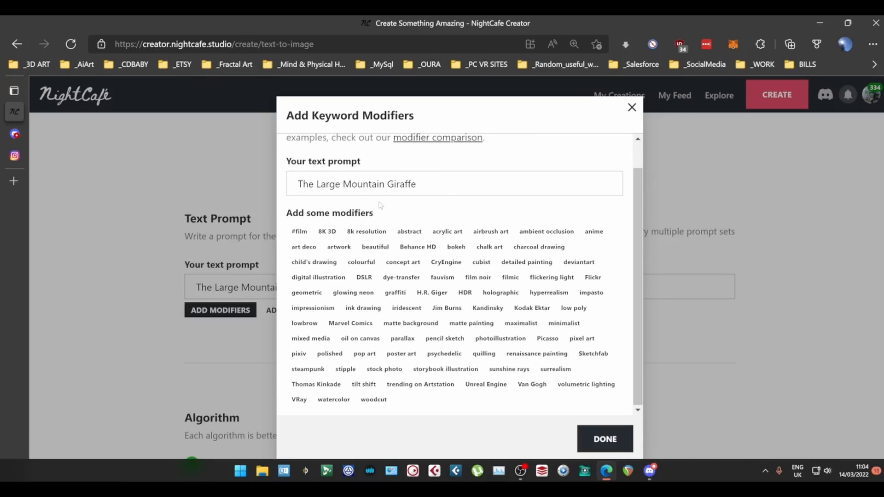
mouse_move(520, 130)
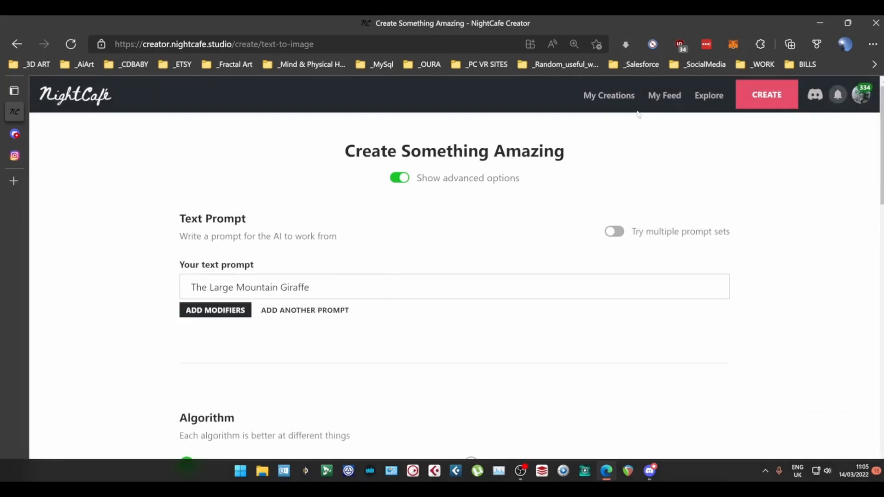
left_click(347, 287)
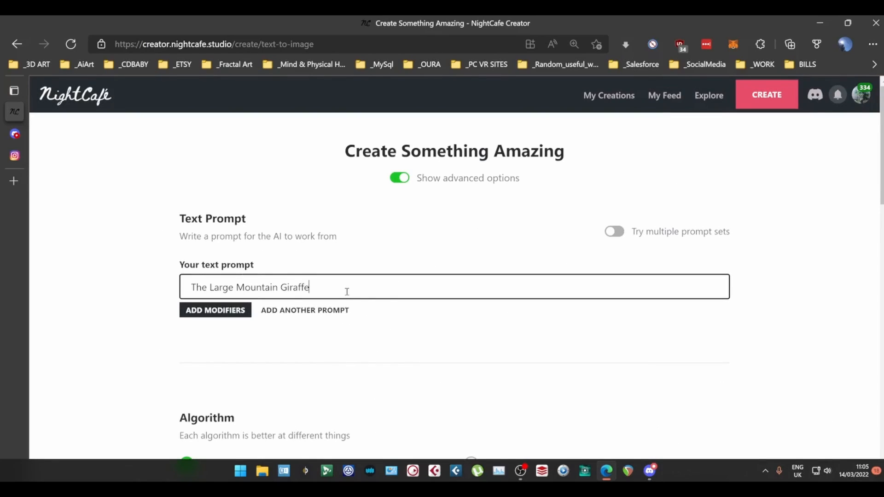
left_click(304, 310)
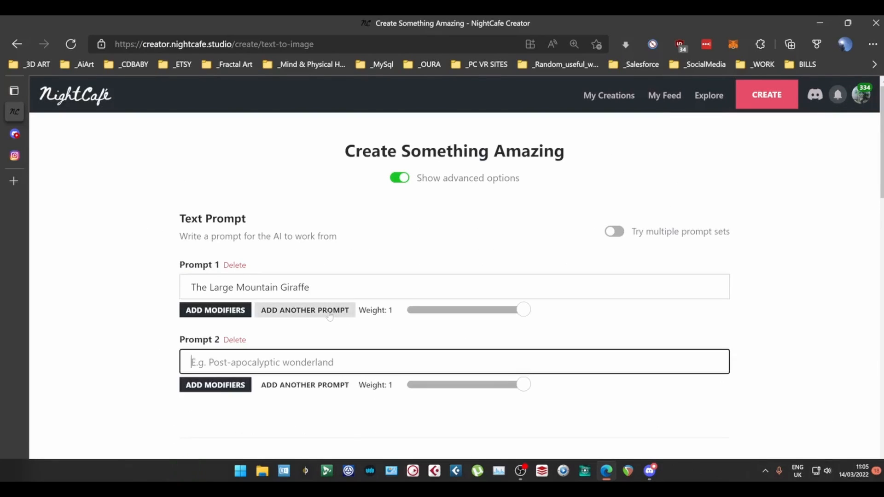
left_click(305, 310)
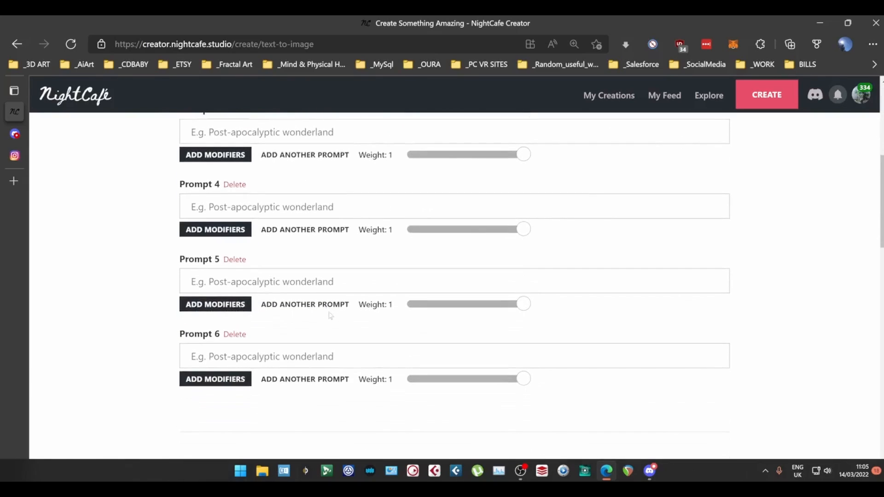
scroll("up", 3)
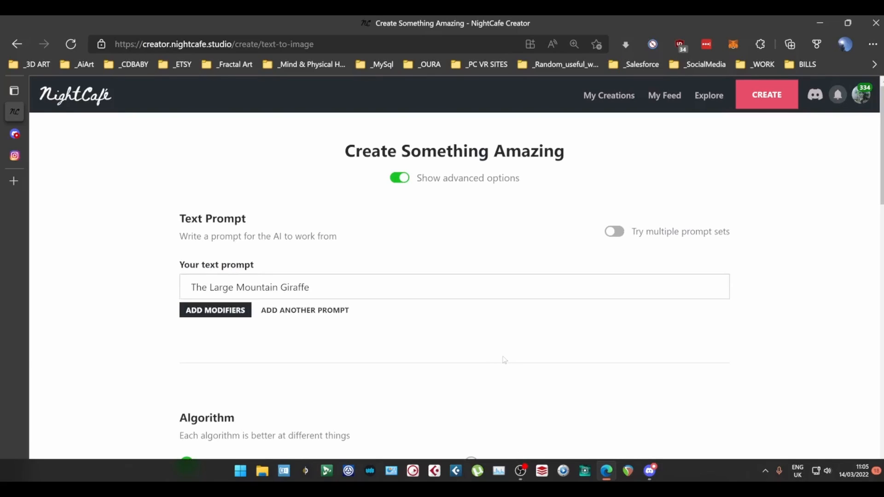
mouse_move(558, 258)
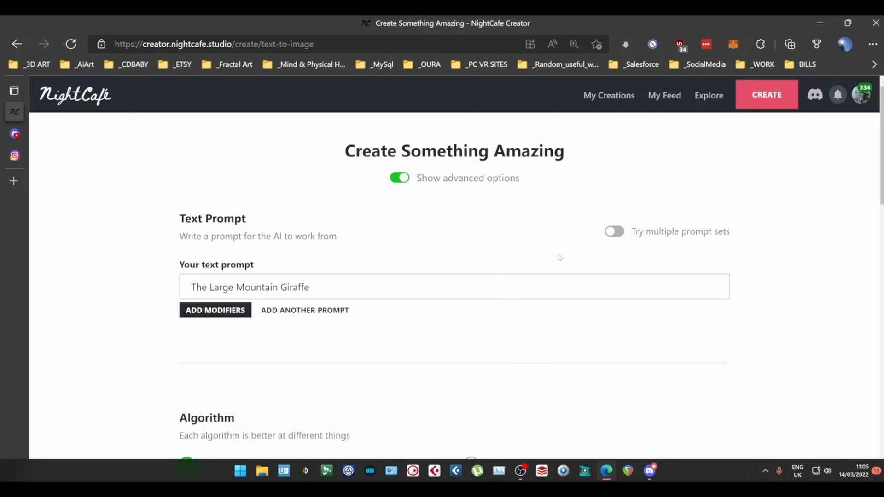
scroll("down", 3)
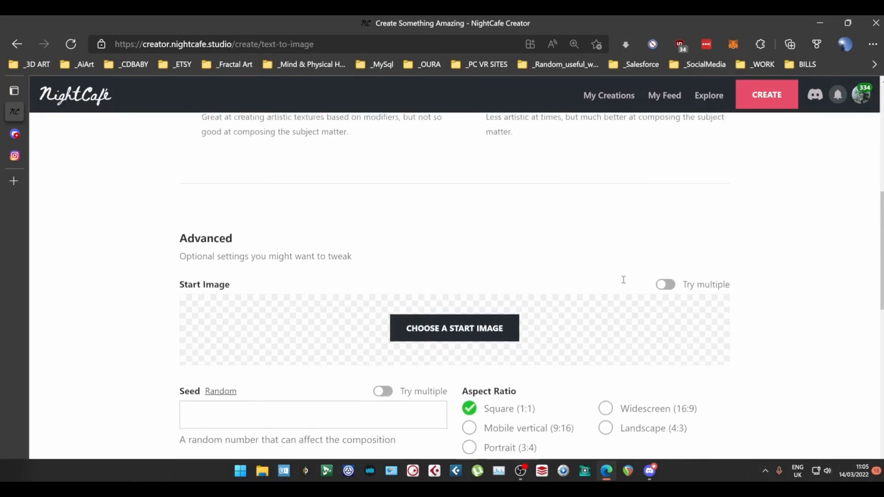
scroll("down", 3)
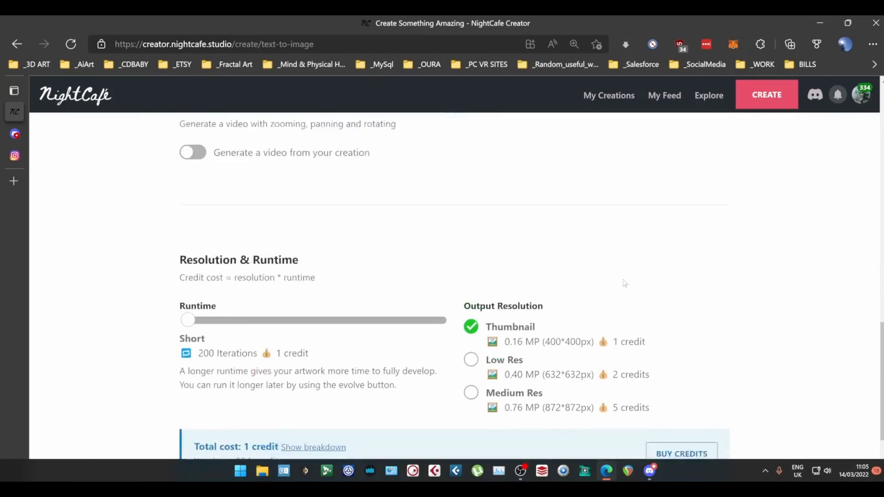
scroll("down", 3)
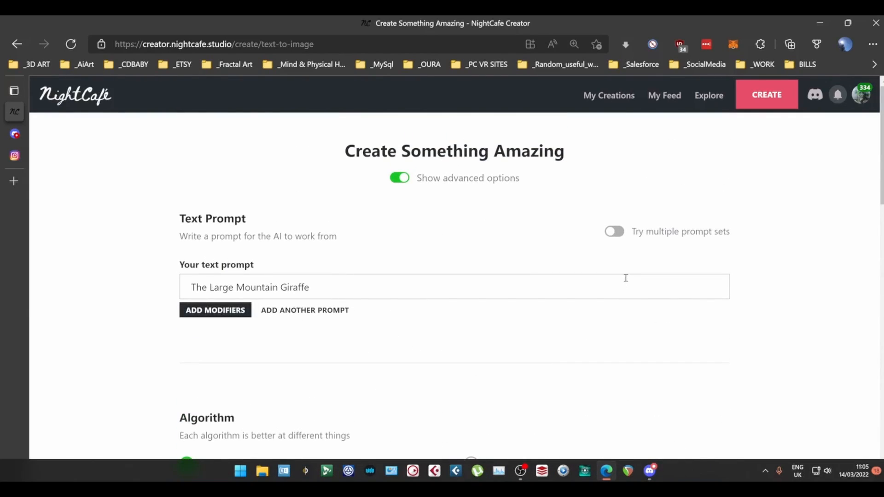
mouse_move(749, 109)
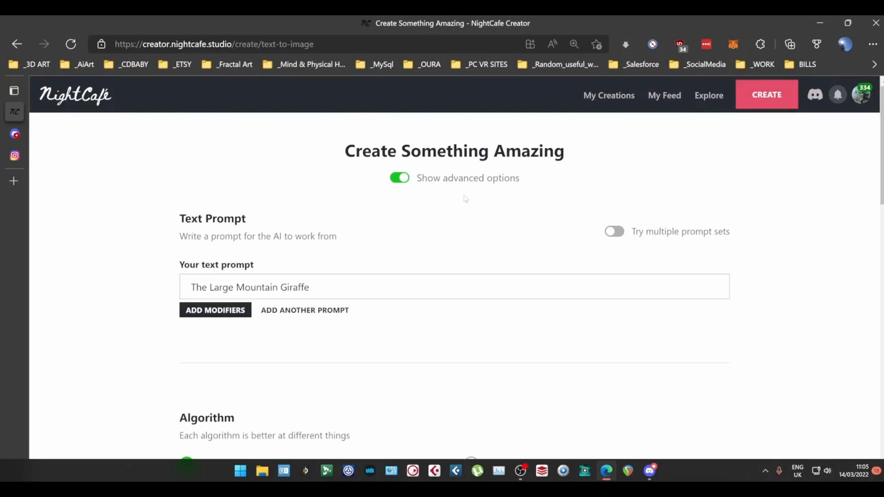
scroll("down", 3)
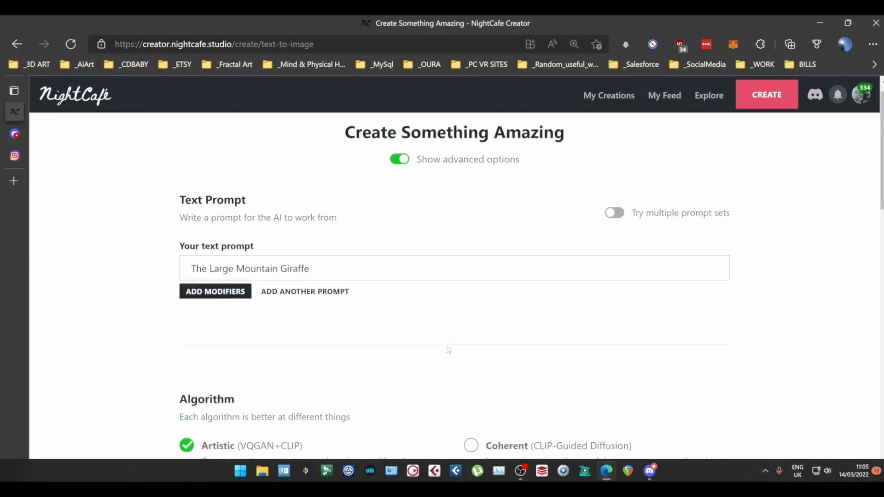
scroll("down", 3)
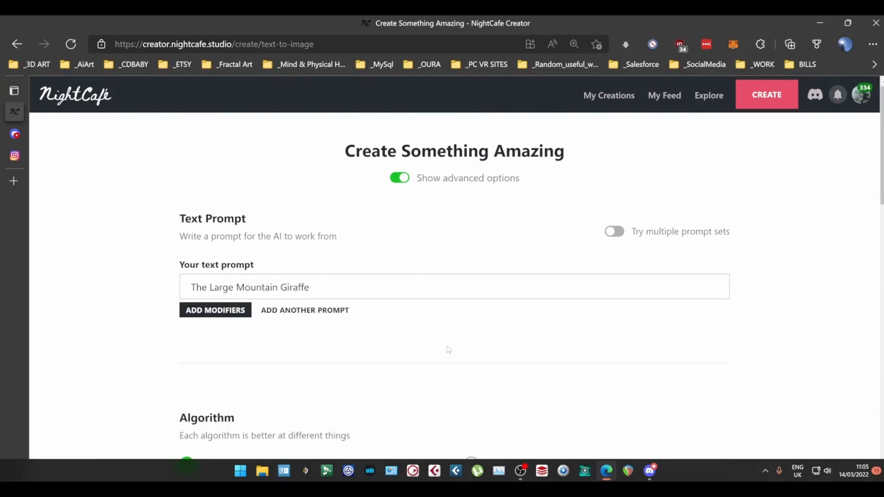
mouse_move(547, 259)
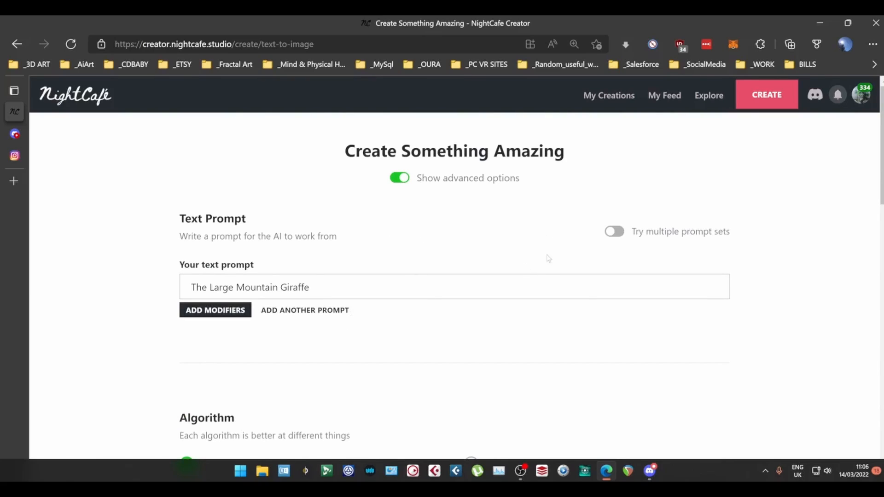
mouse_move(534, 420)
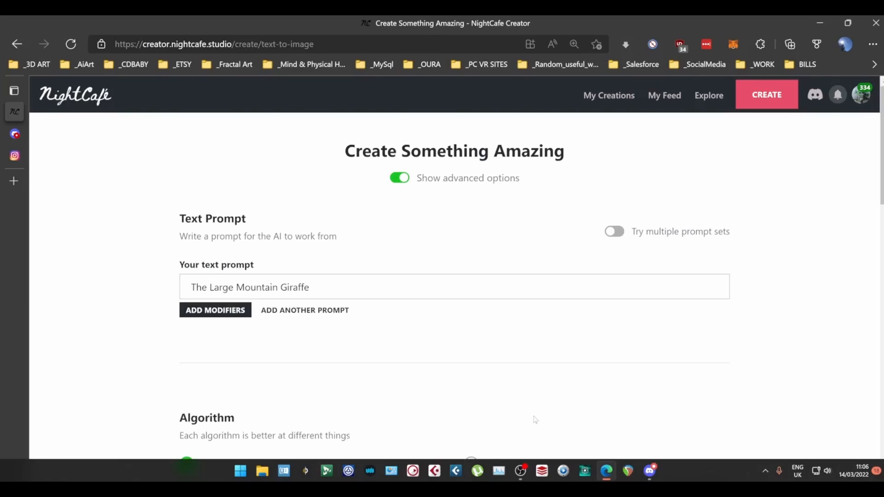